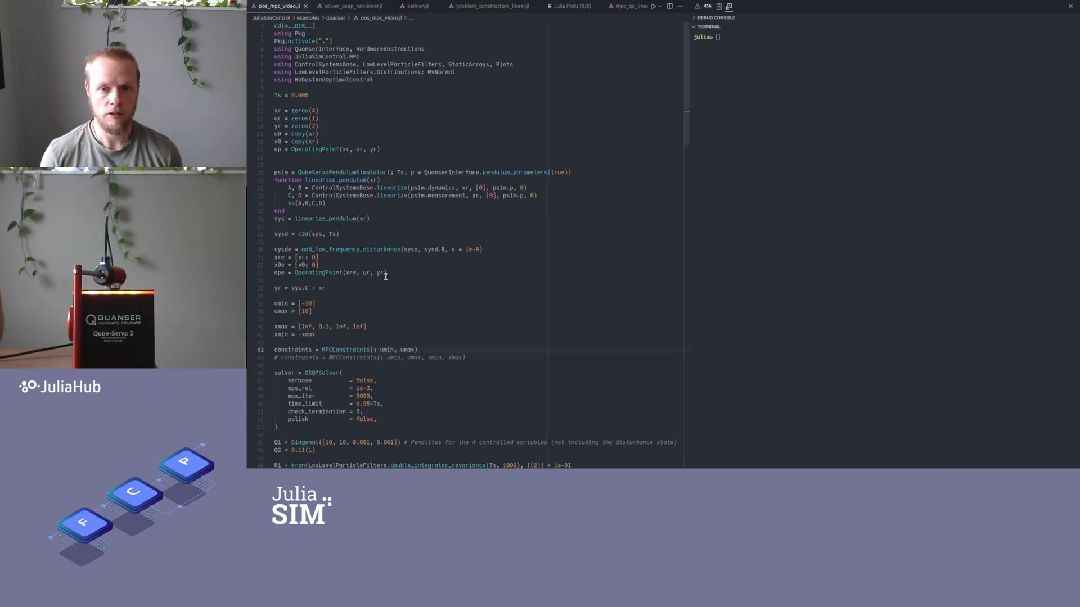
{"action": "mouse_move", "coordinate": [351, 85]}
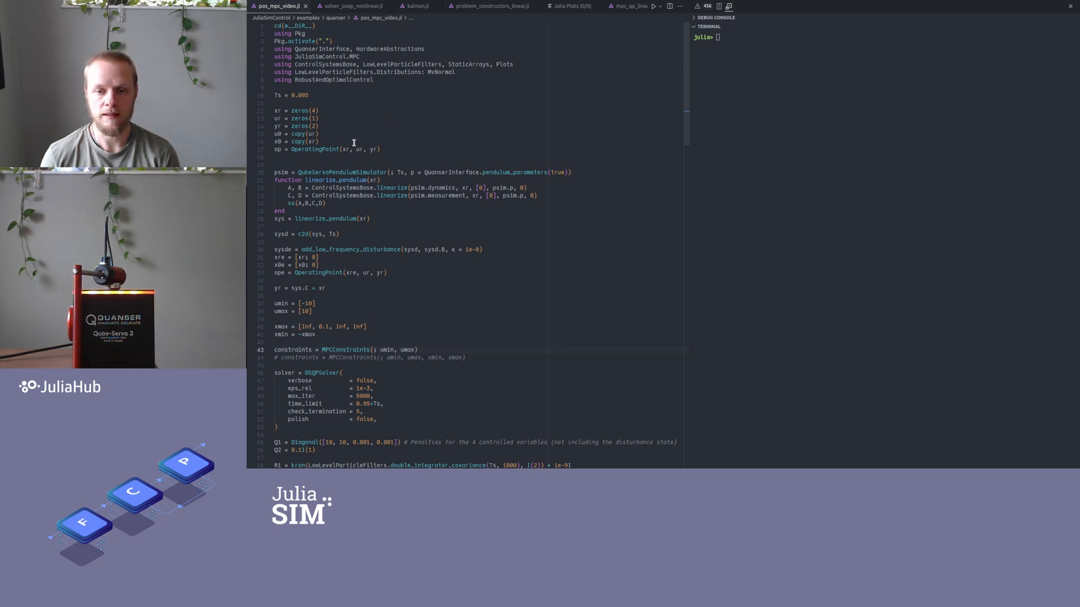
{"action": "mouse_move", "coordinate": [291, 112]}
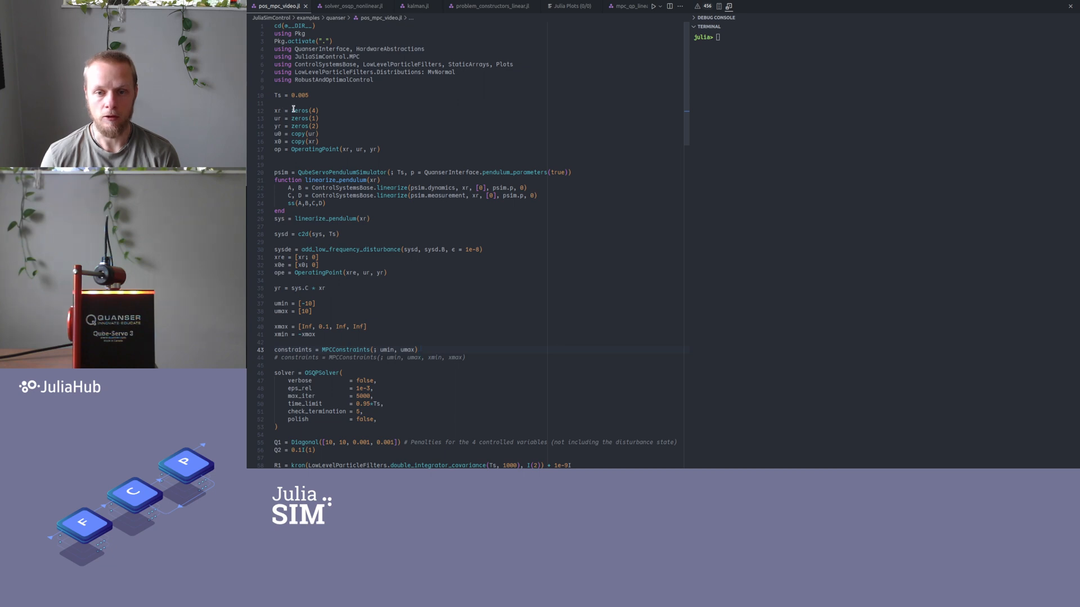
Highlight the zeros call defining xr in the setup lines
{"action": "double_click", "coordinate": [279, 111]}
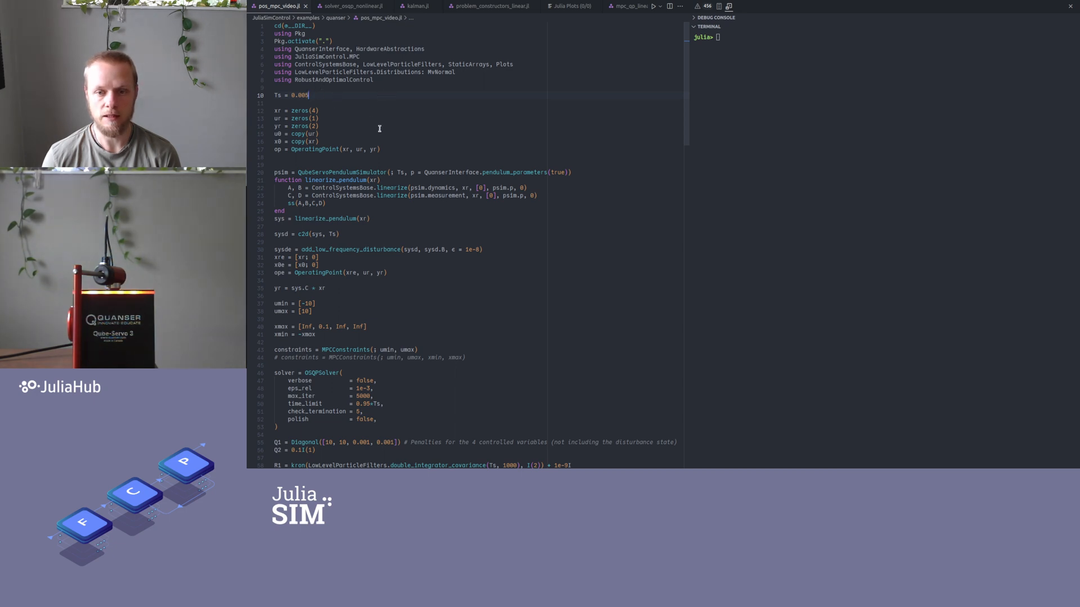
{"action": "mouse_move", "coordinate": [341, 103]}
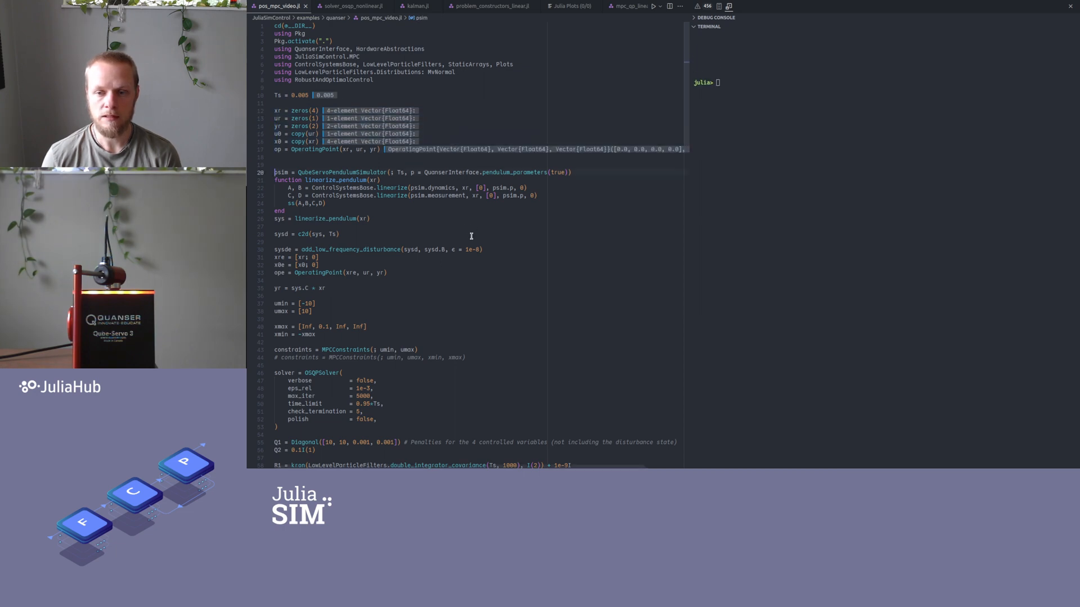
Scroll to the psim, linearize_pendulum, sys and sysd lines for evaluation
{"action": "scroll", "scroll_direction": "down", "scroll_amount": 3}
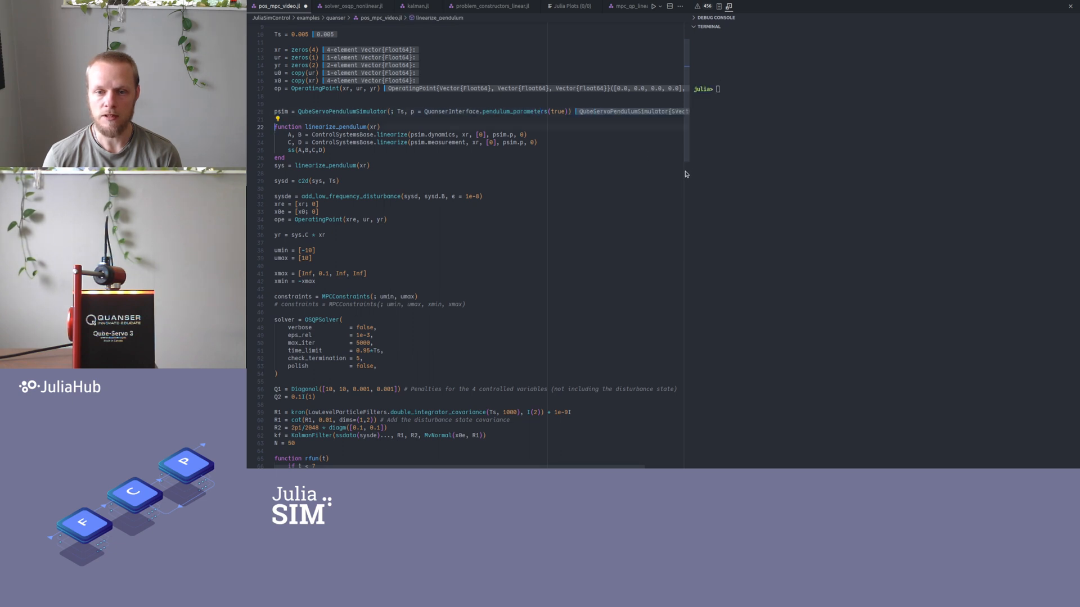
{"action": "mouse_move", "coordinate": [629, 171]}
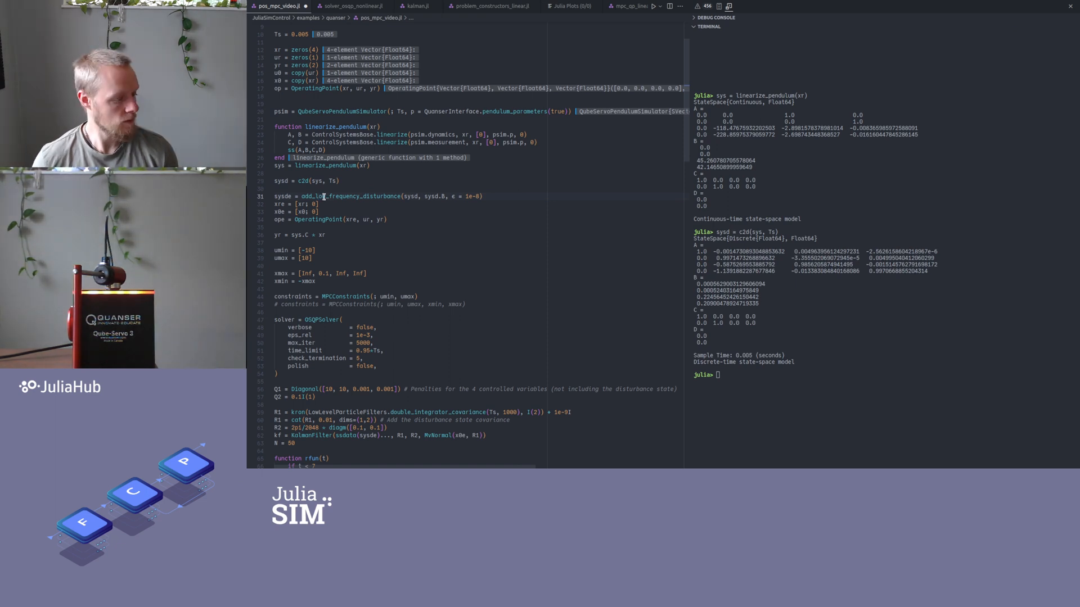
{"action": "mouse_move", "coordinate": [324, 196]}
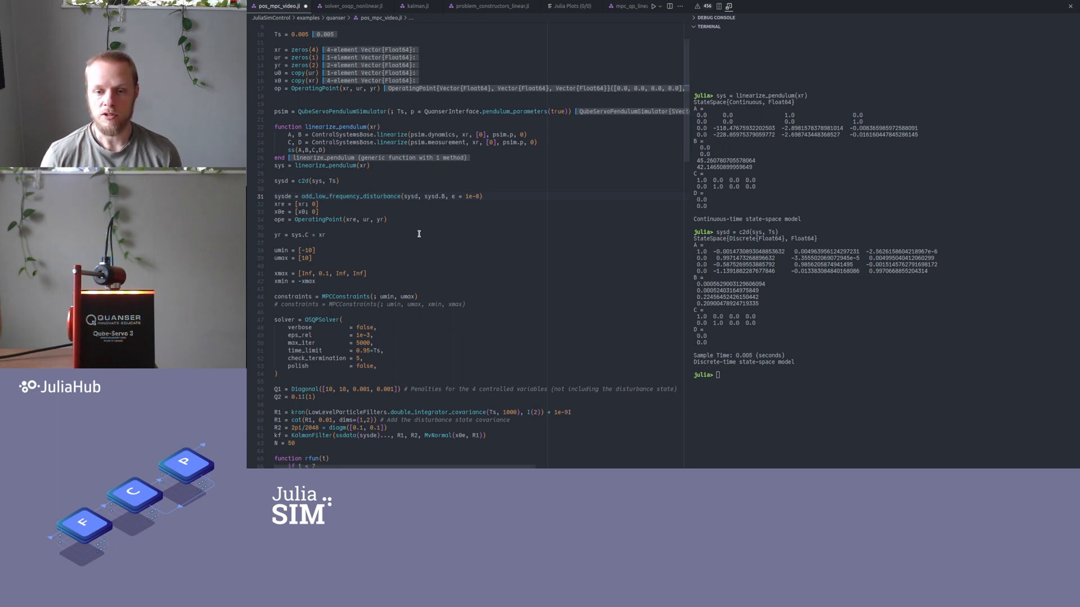
{"action": "mouse_move", "coordinate": [359, 197]}
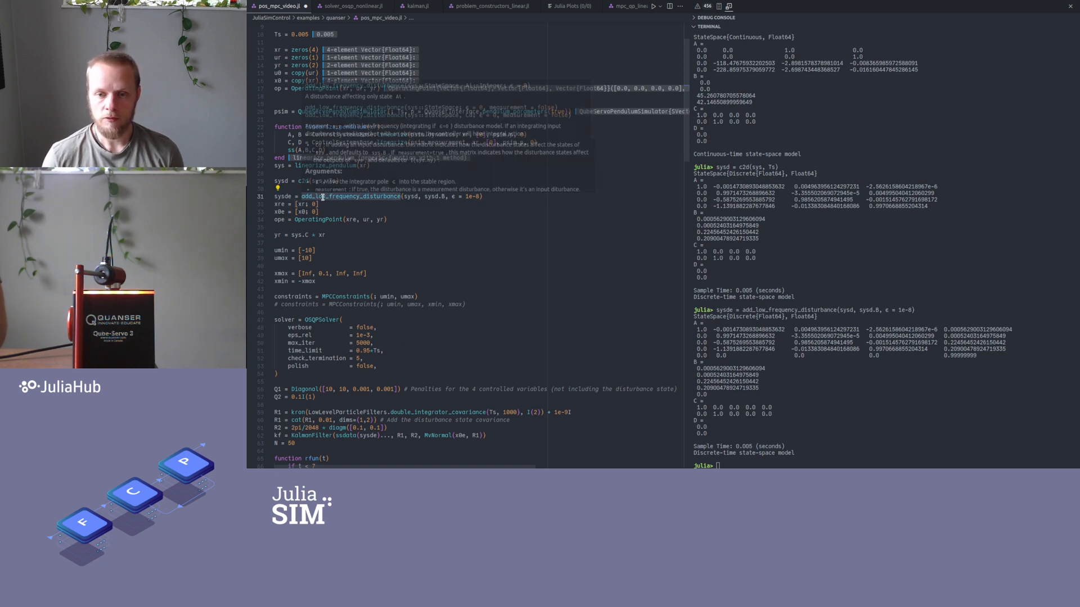
{"action": "mouse_move", "coordinate": [418, 236]}
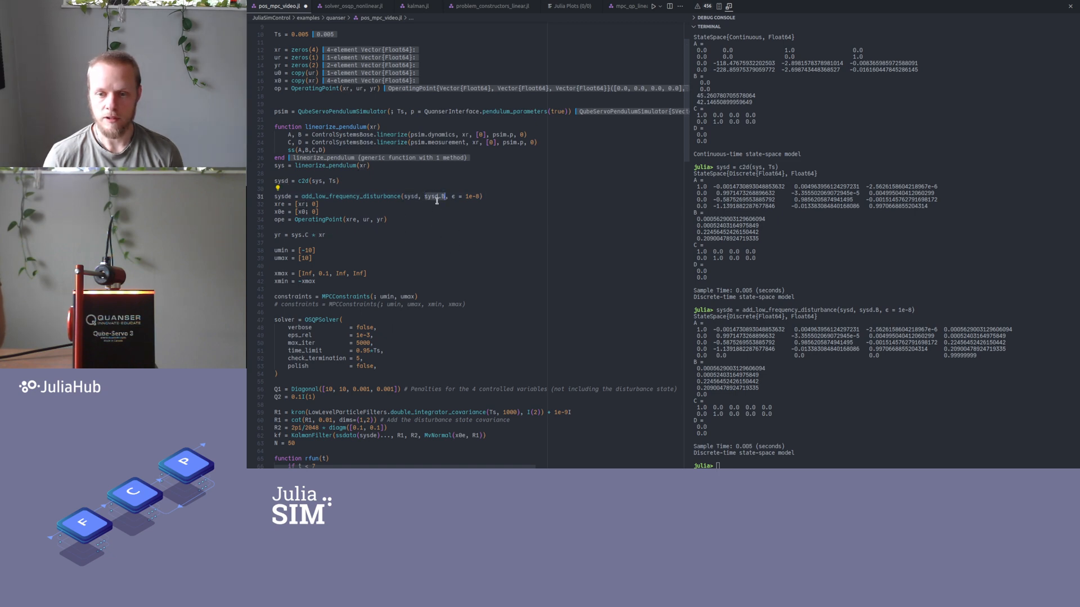
{"action": "mouse_move", "coordinate": [441, 197]}
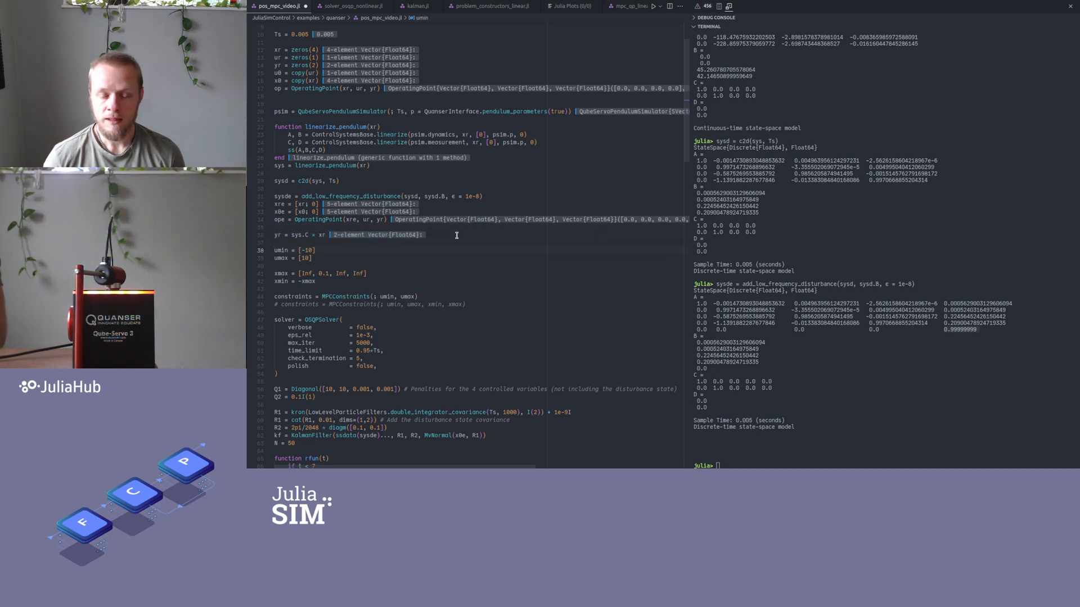
Define bounds and constraints, confirming rad2deg(0.1) ≈ 5.73 degrees in the REPL
{"action": "scroll", "scroll_direction": "down", "scroll_amount": 3}
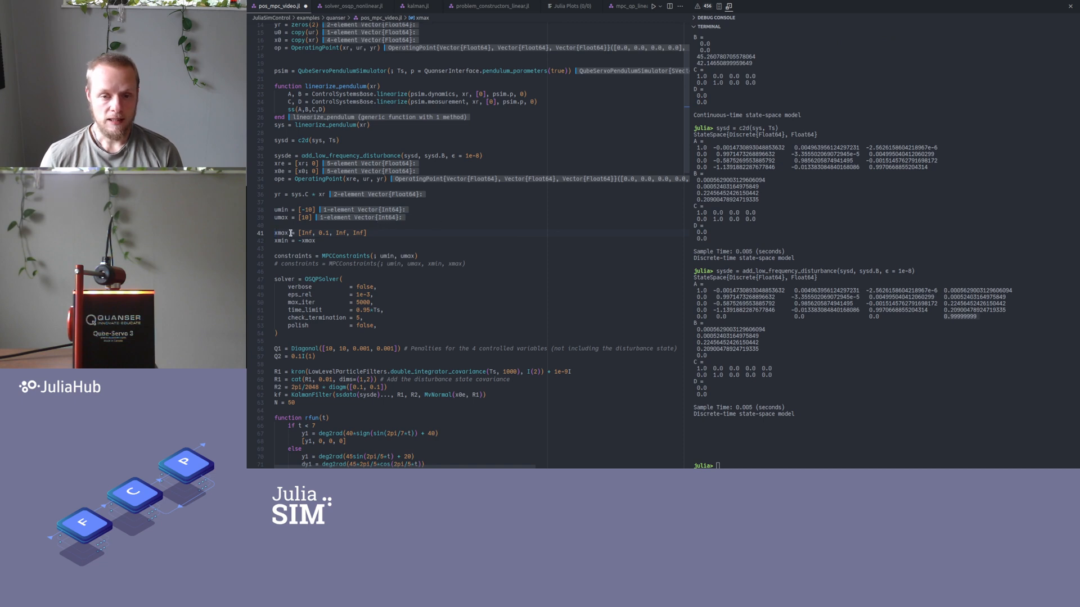
{"action": "mouse_move", "coordinate": [334, 247]}
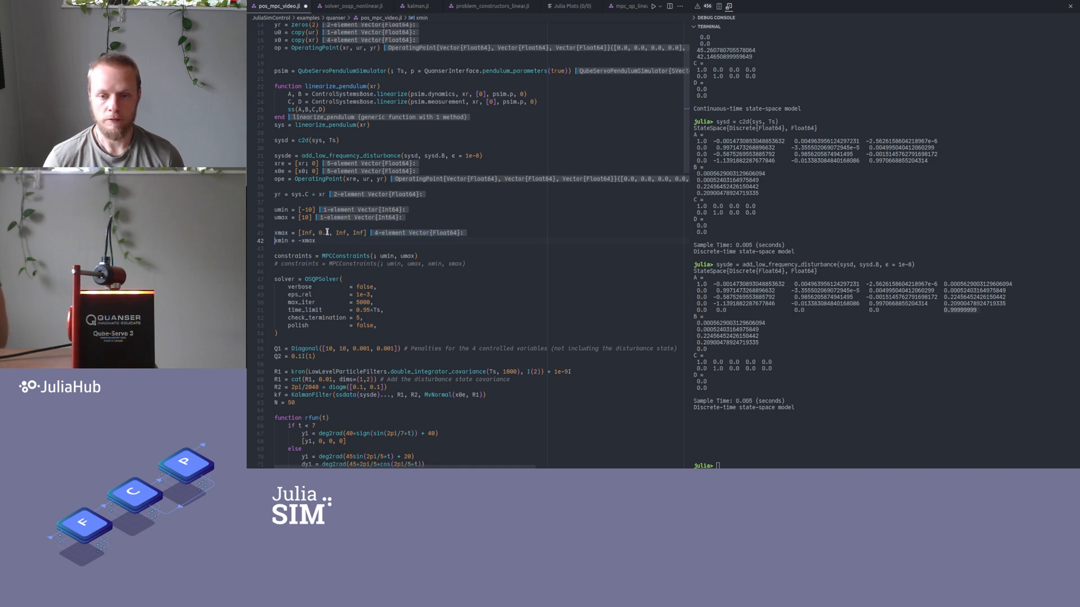
{"action": "type", "text": "rad2deg(0.1"}
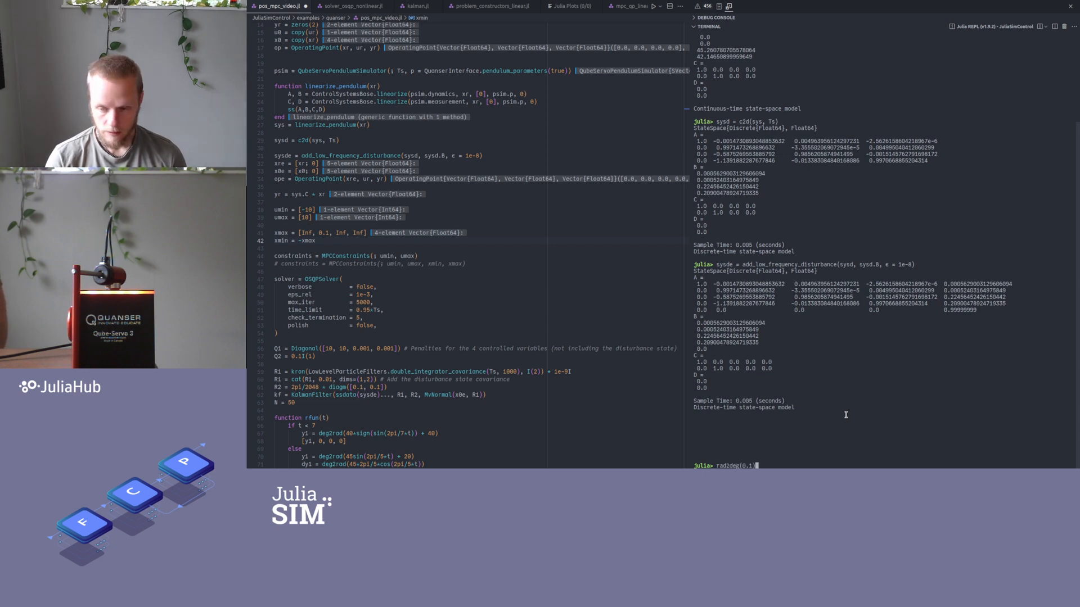
{"action": "key", "text": "Return"}
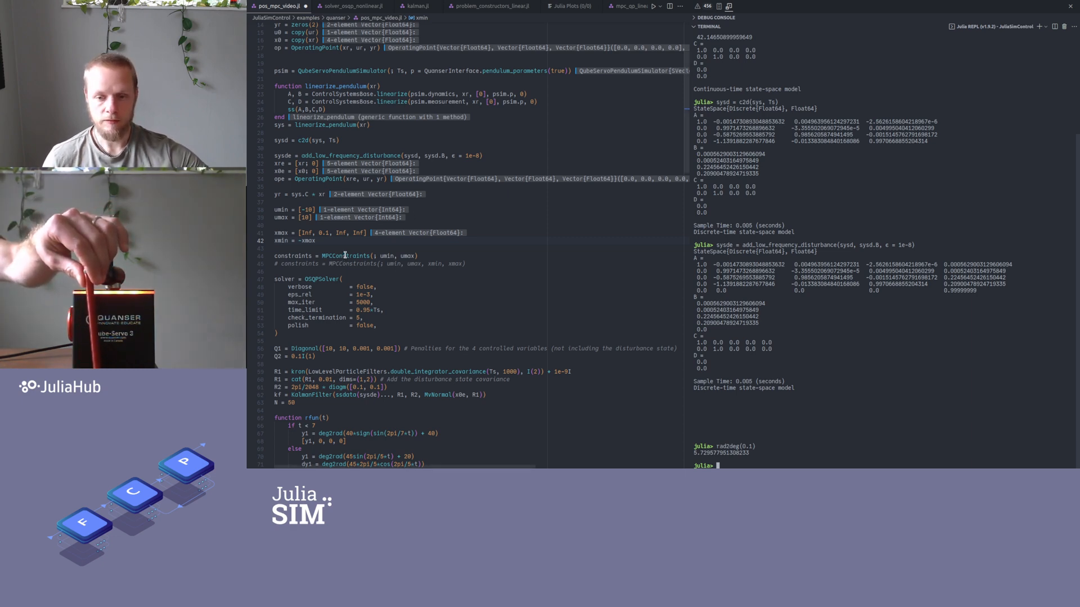
{"action": "double_click", "coordinate": [344, 255]}
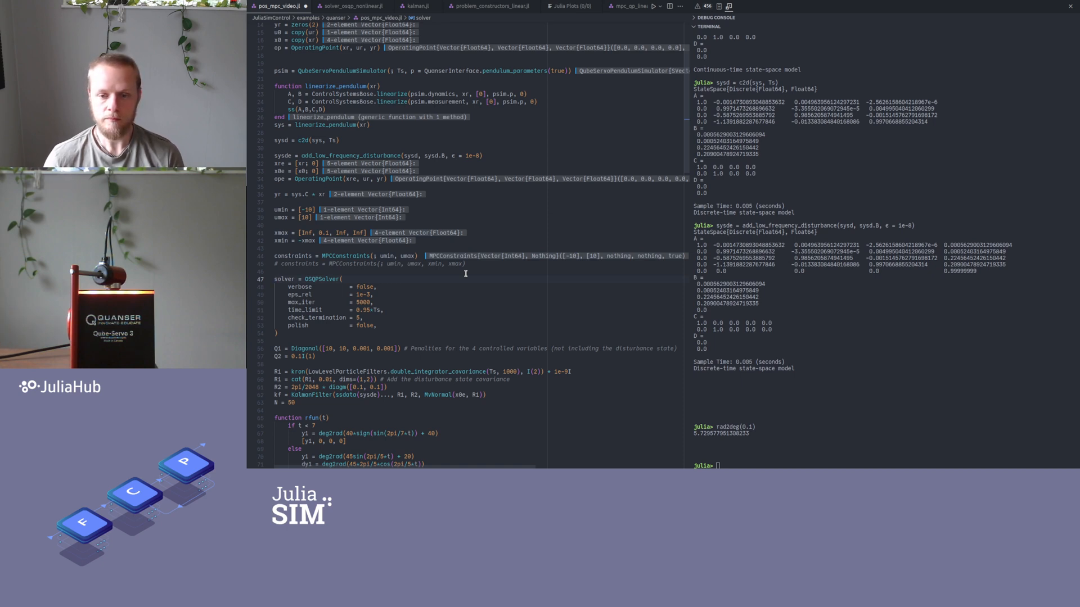
Scroll to the OSQPSolver block and highlight the solver option being explained
{"action": "scroll", "scroll_direction": "down", "scroll_amount": 3}
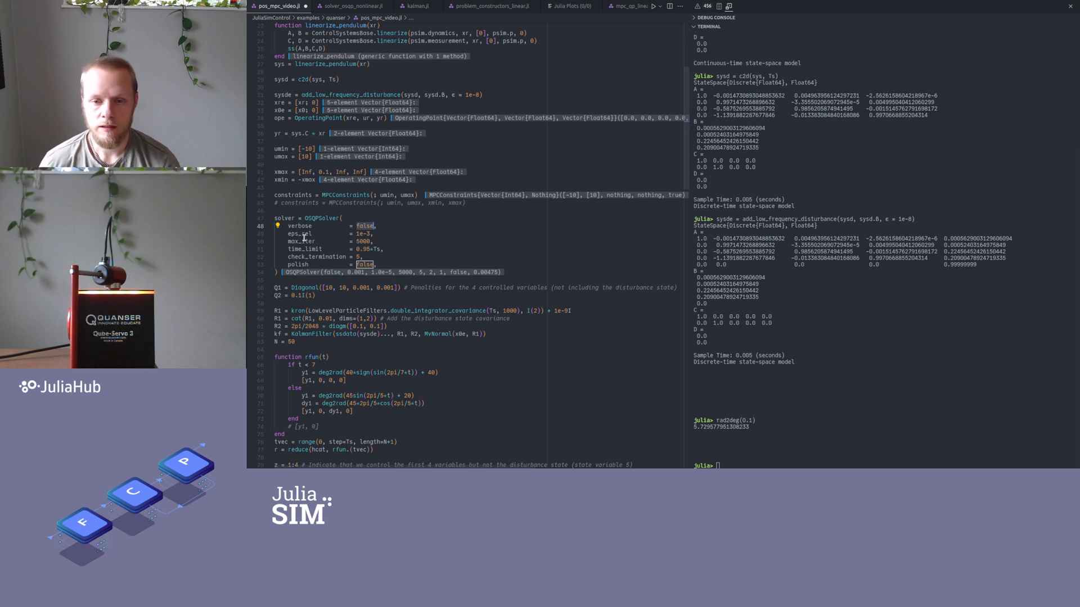
{"action": "double_click", "coordinate": [298, 233]}
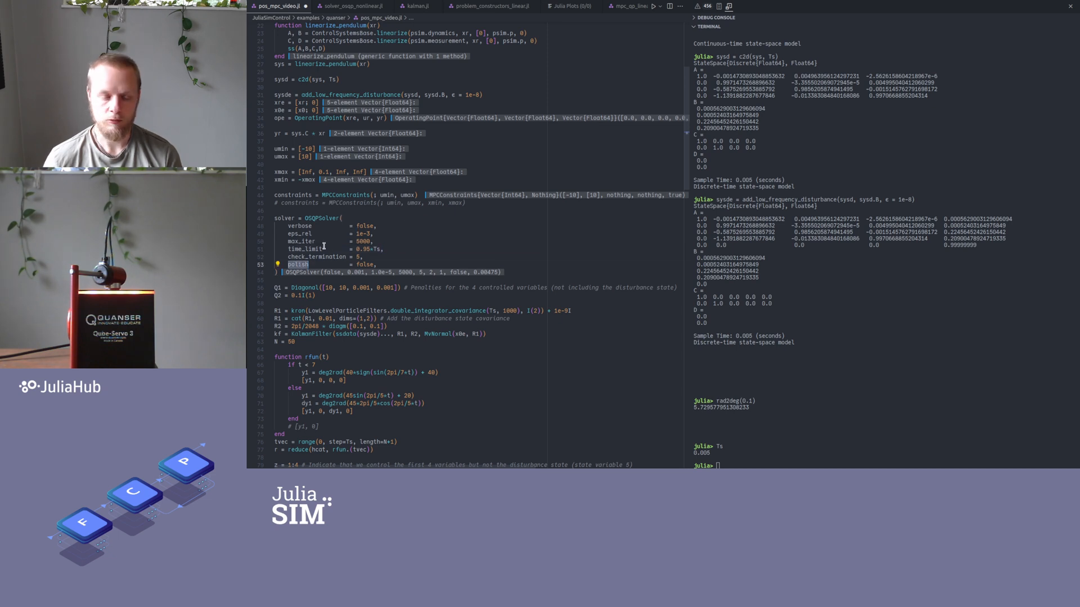
{"action": "mouse_move", "coordinate": [414, 239]}
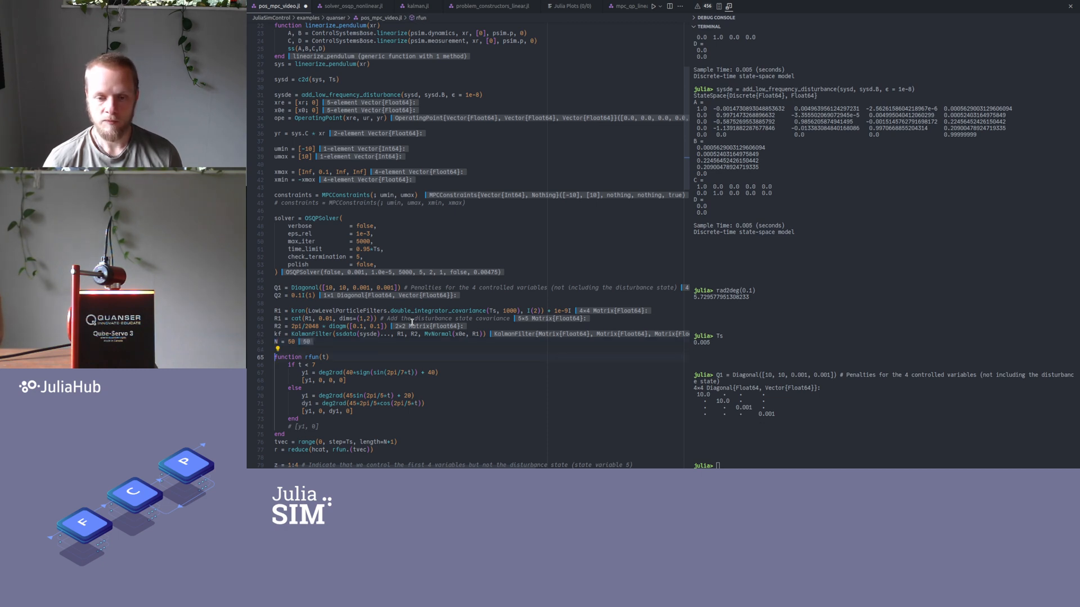
Scroll past the Q1, Q2, R1, R2, kf and N definitions
{"action": "scroll", "scroll_direction": "down", "scroll_amount": 3}
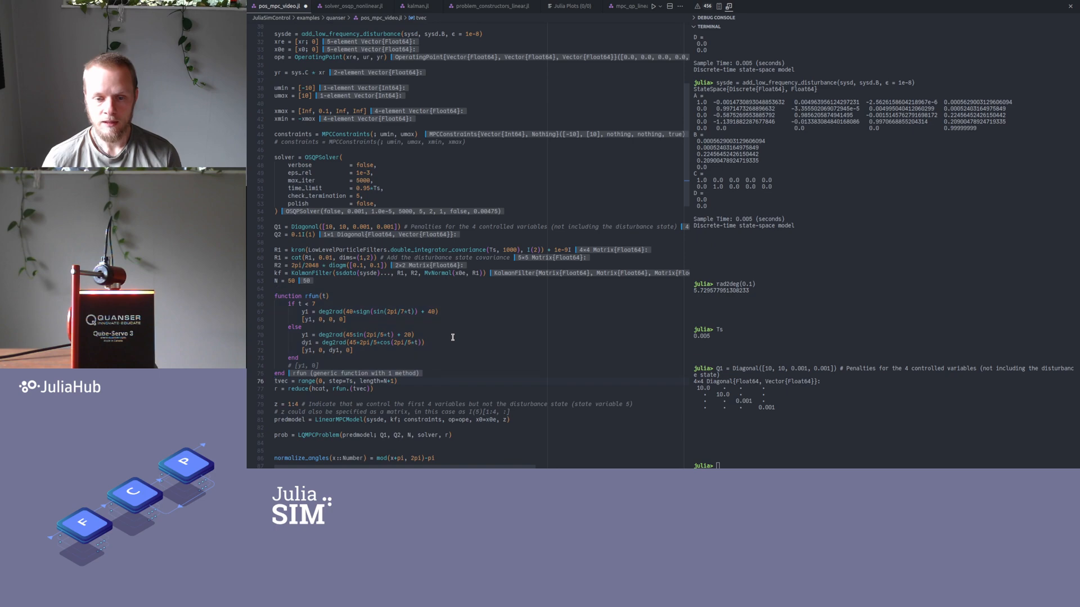
Scroll to the tvec, r and z = 1:4 lines
{"action": "scroll", "scroll_direction": "down", "scroll_amount": 3}
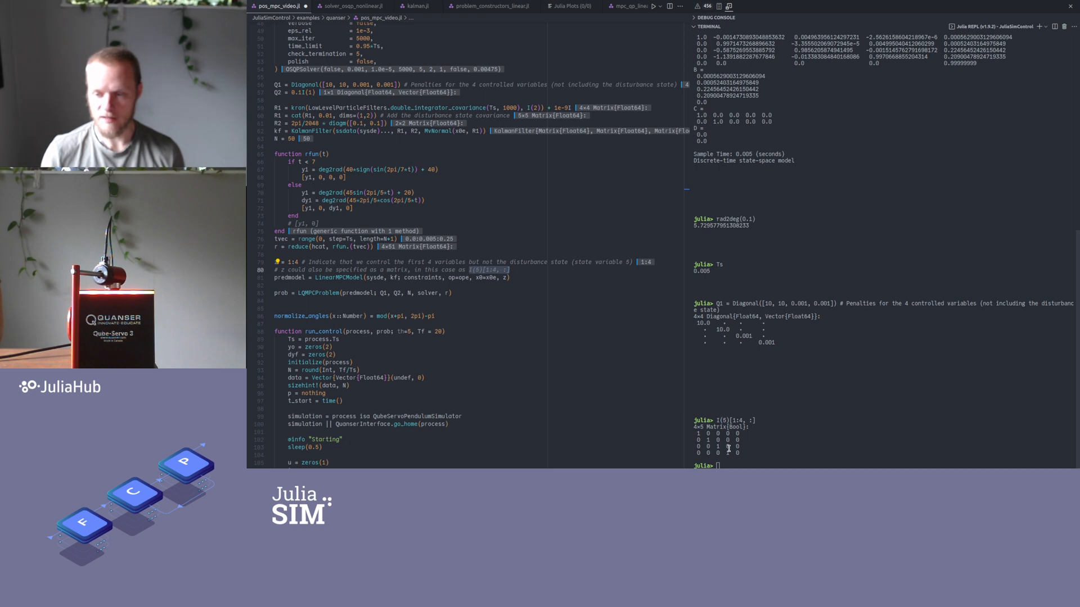
{"action": "mouse_move", "coordinate": [732, 450]}
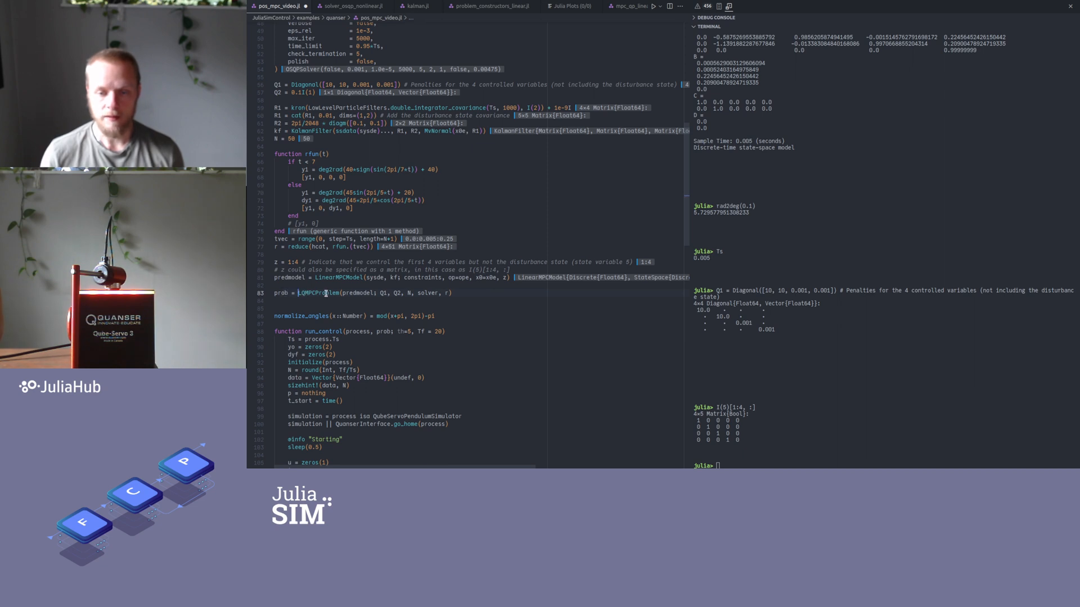
{"action": "mouse_move", "coordinate": [658, 365]}
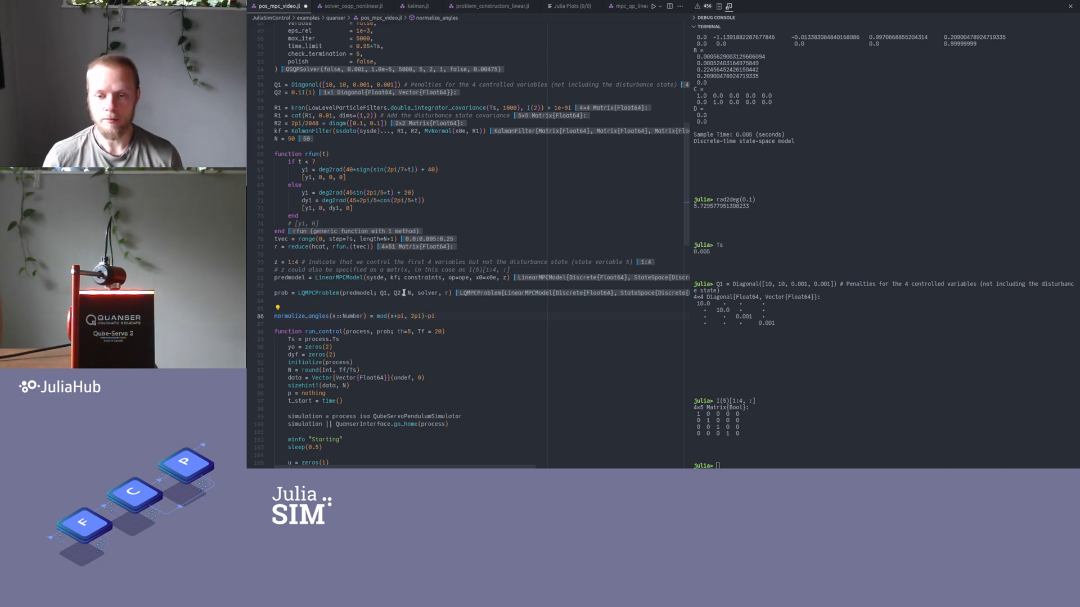
Focus the Julia REPL to print the 4×51 reference matrix r
{"action": "left_click", "coordinate": [408, 292]}
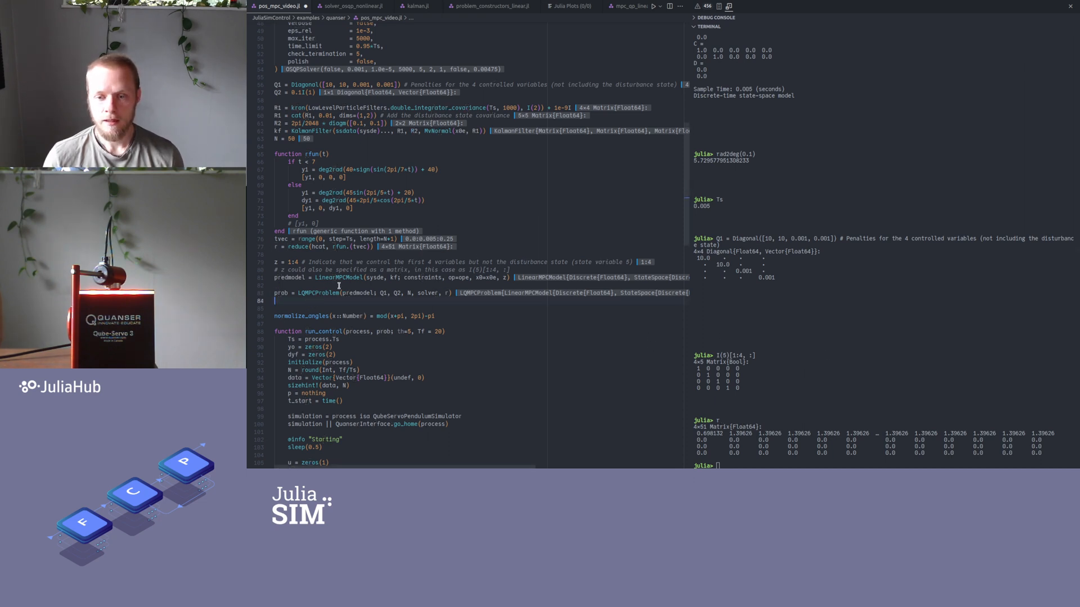
{"action": "mouse_move", "coordinate": [453, 292]}
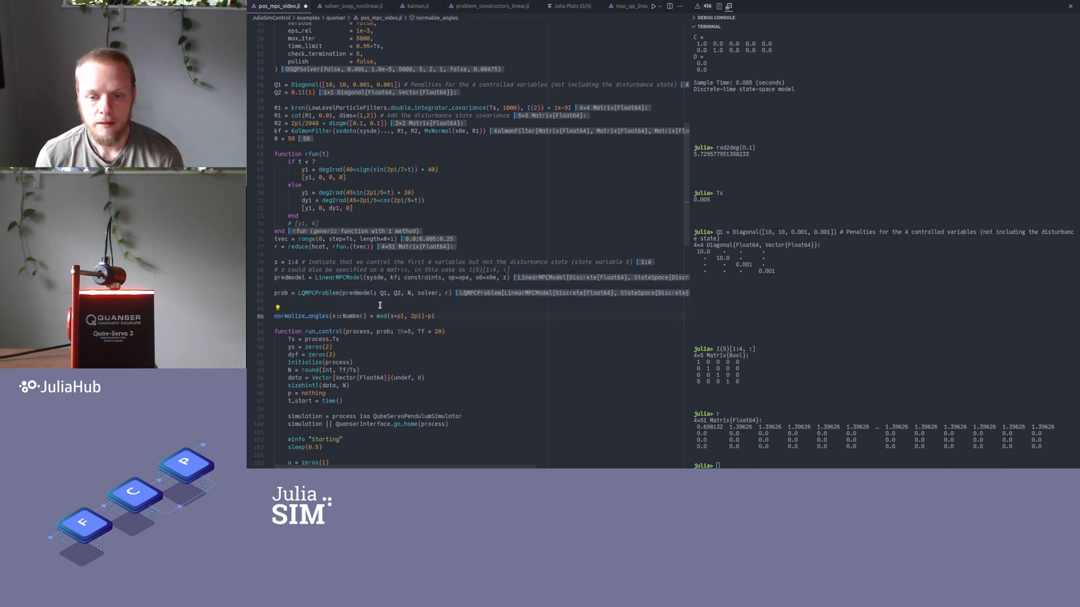
{"action": "scroll", "scroll_direction": "down", "scroll_amount": 3}
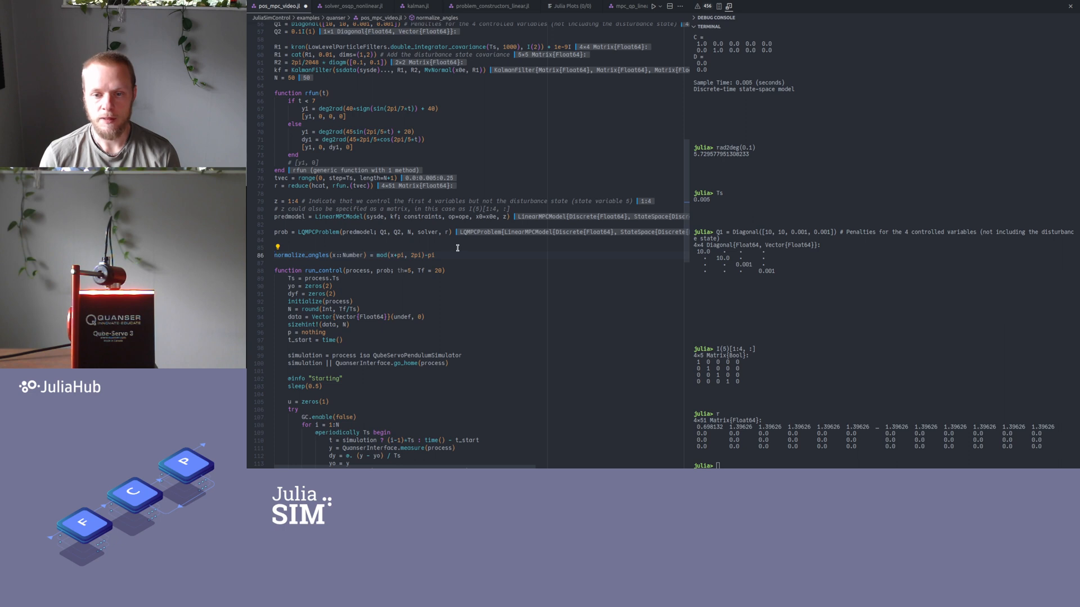
{"action": "scroll", "scroll_direction": "down", "scroll_amount": 3}
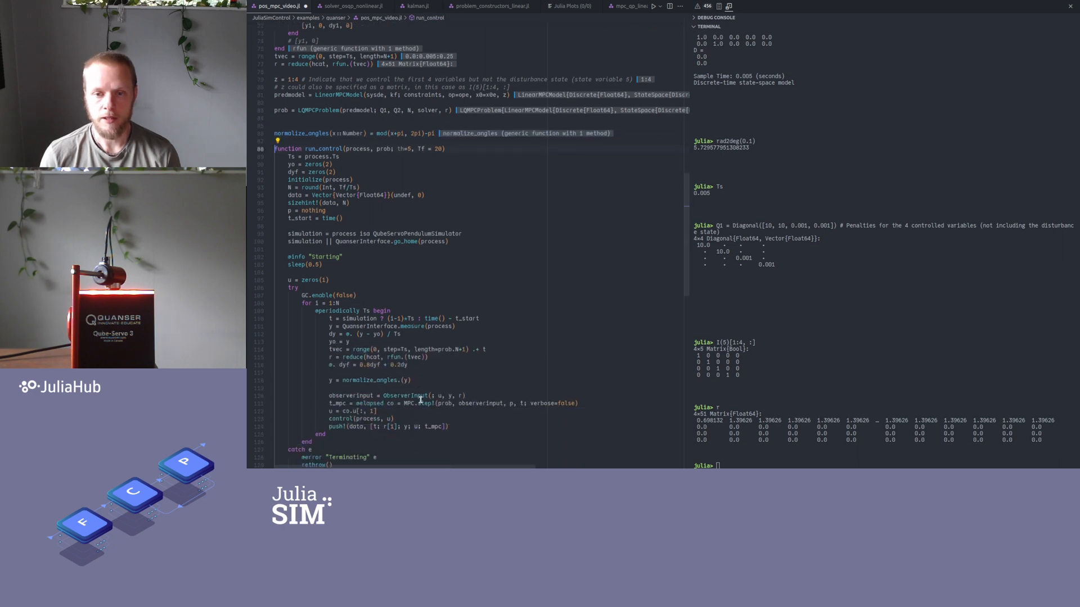
{"action": "scroll", "scroll_direction": "down", "scroll_amount": 3}
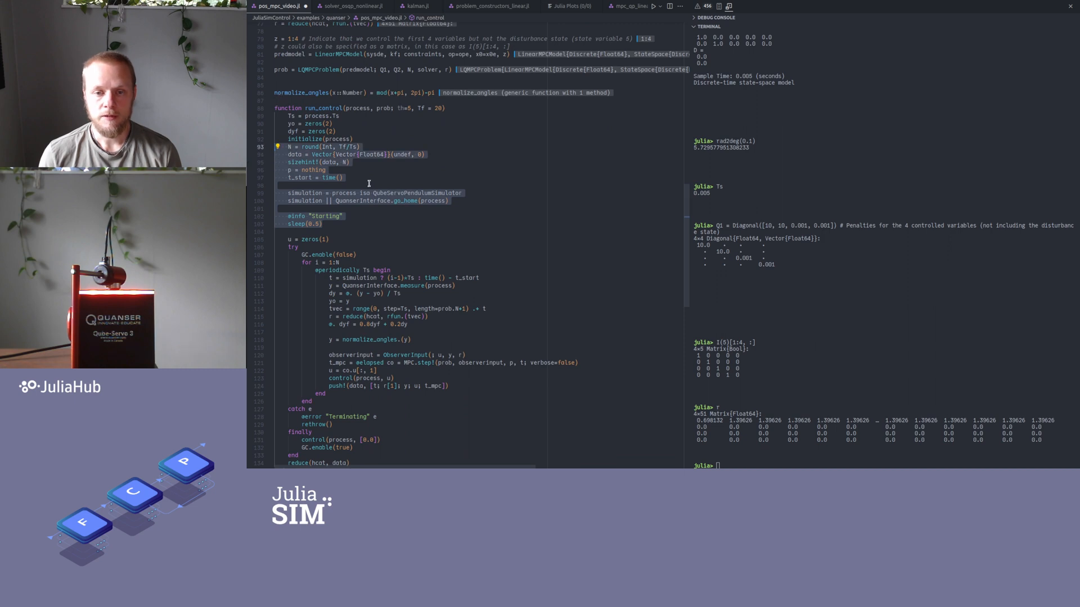
{"action": "scroll", "scroll_direction": "down", "scroll_amount": 3}
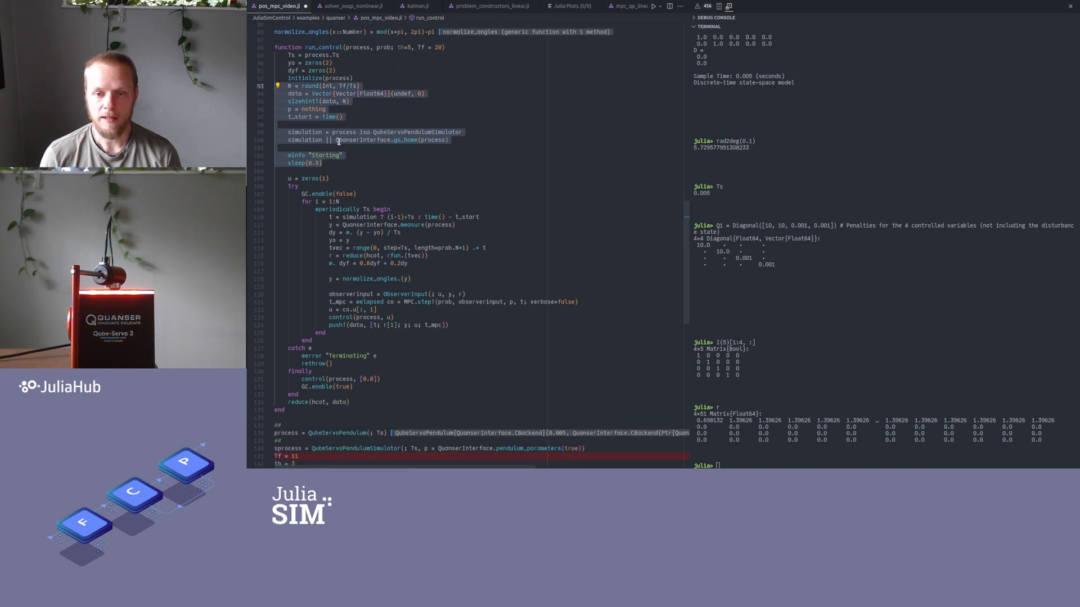
{"action": "scroll", "scroll_direction": "down", "scroll_amount": 3}
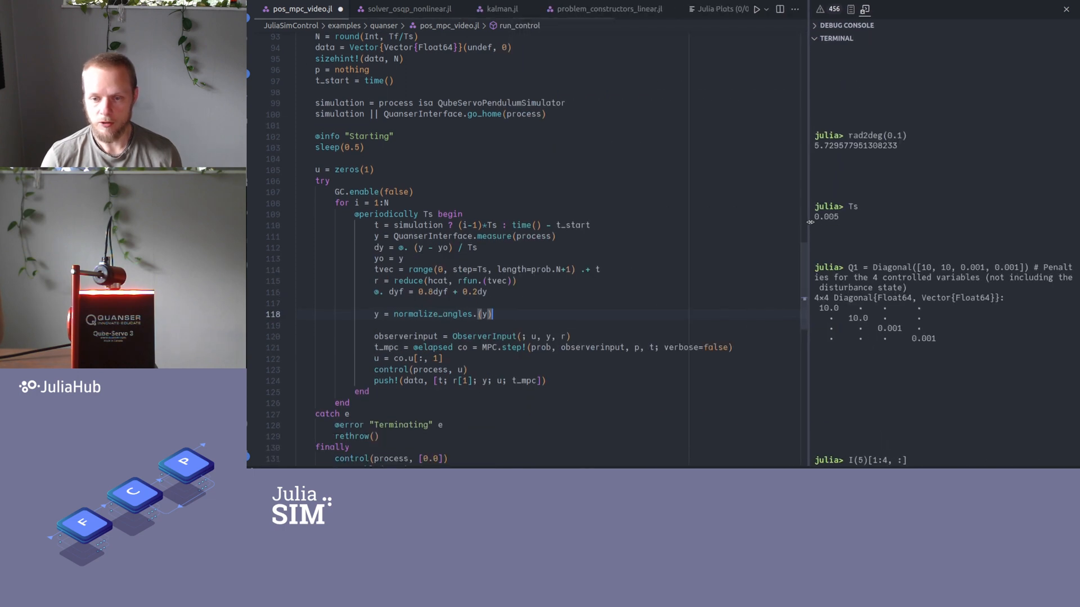
{"action": "scroll", "scroll_direction": "down", "scroll_amount": 3}
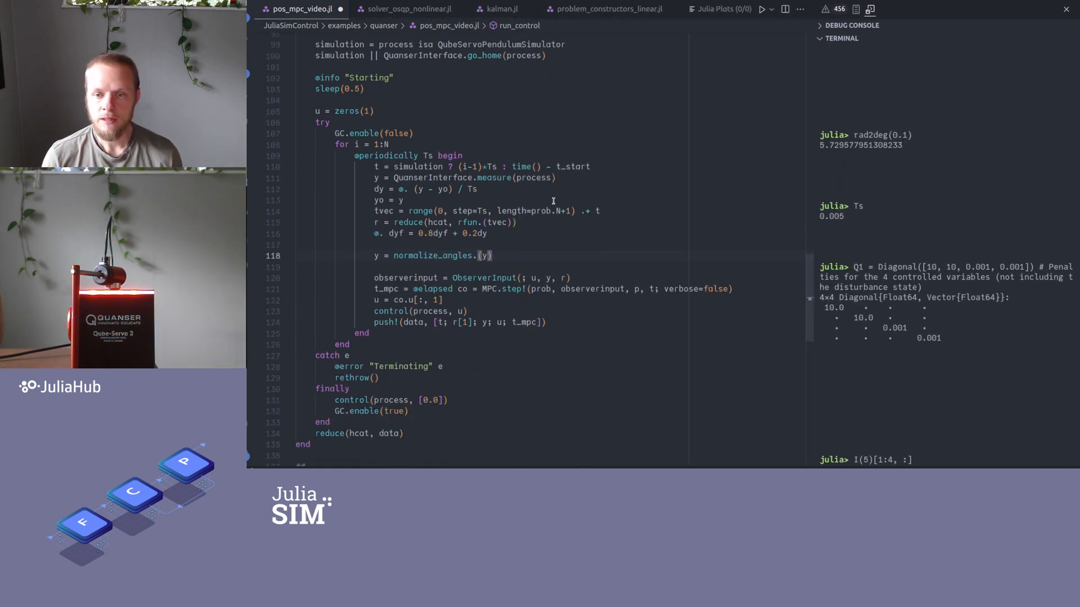
{"action": "scroll", "scroll_direction": "down", "scroll_amount": 3}
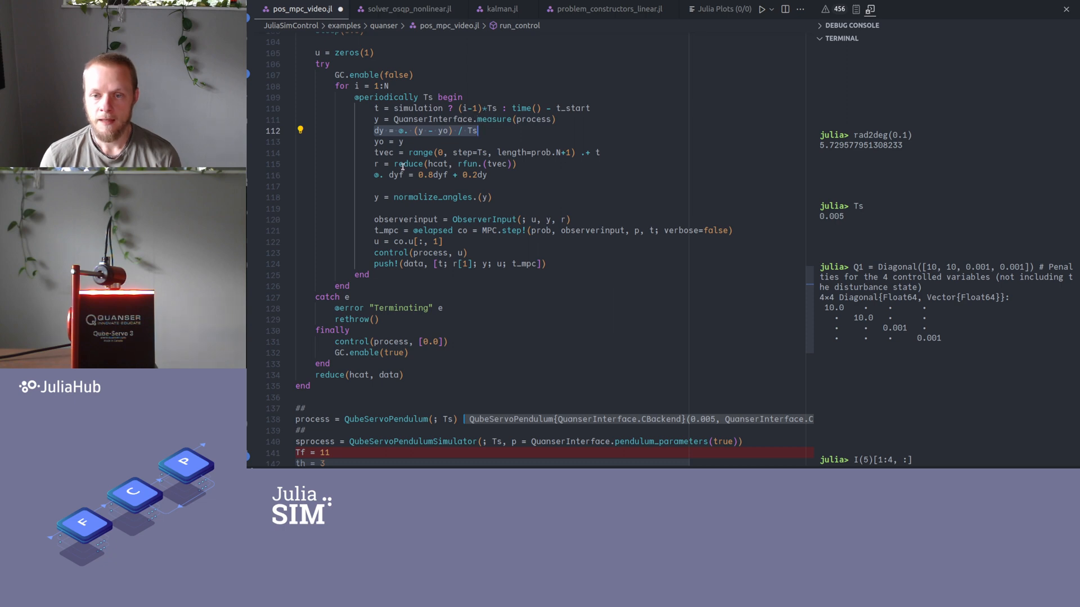
{"action": "left_click", "coordinate": [469, 163]}
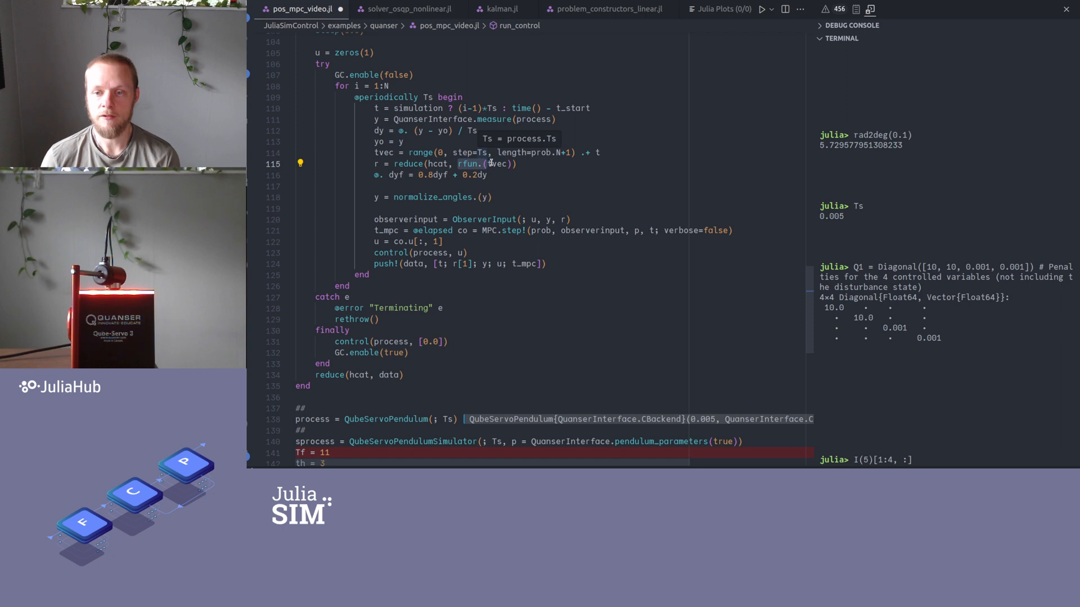
{"action": "double_click", "coordinate": [497, 163]}
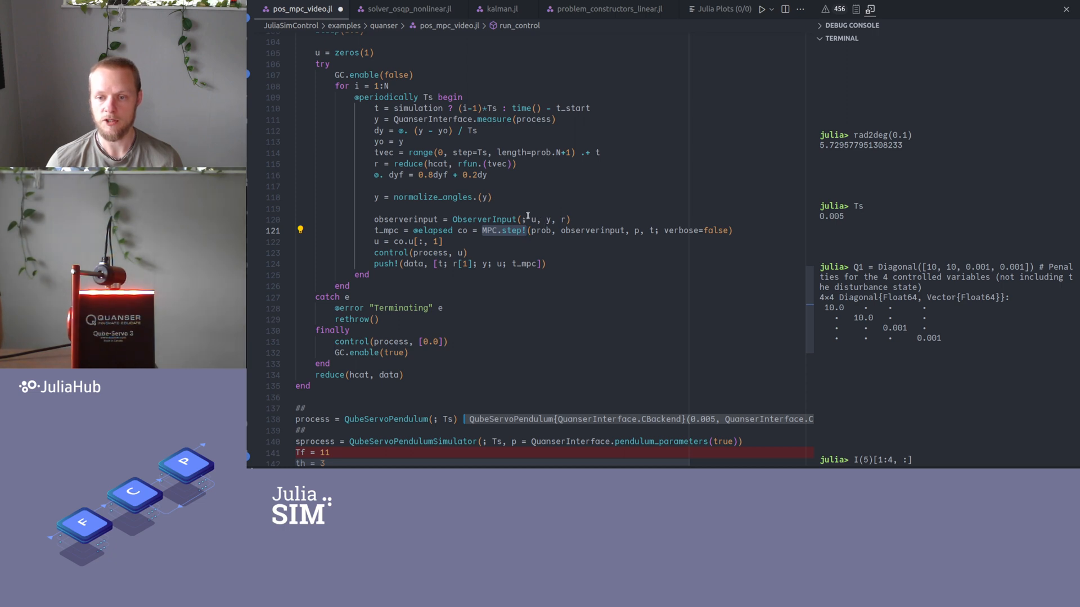
{"action": "mouse_move", "coordinate": [544, 188]}
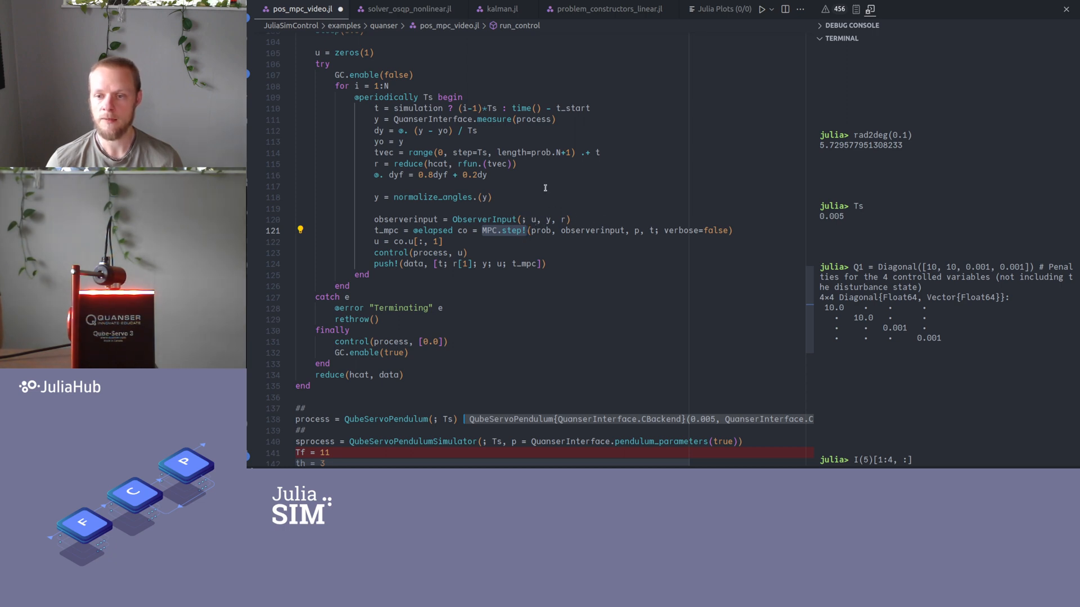
{"action": "mouse_move", "coordinate": [542, 247]}
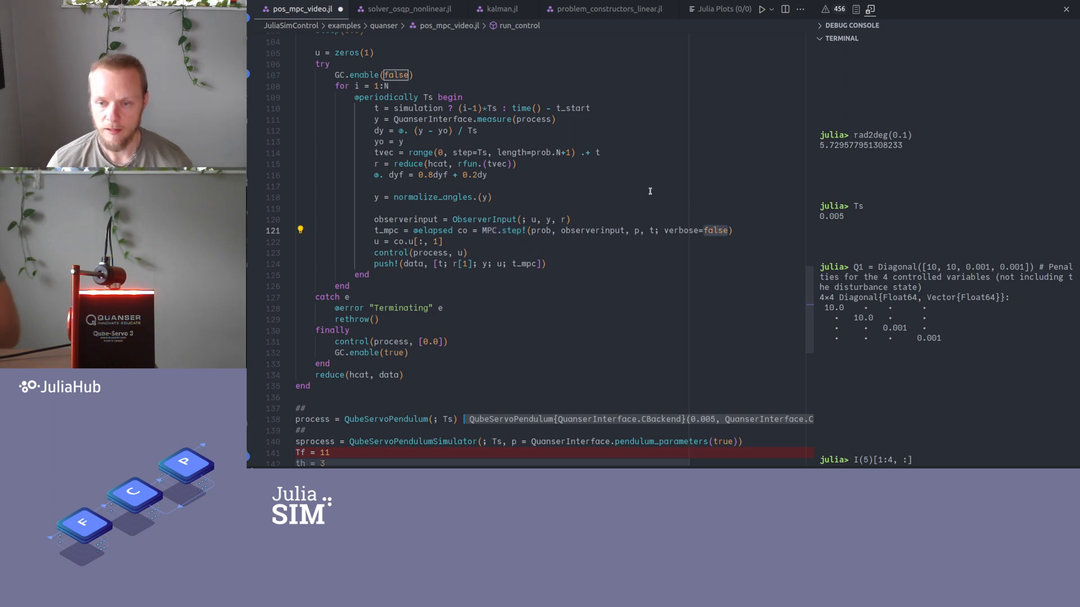
{"action": "mouse_move", "coordinate": [741, 147]}
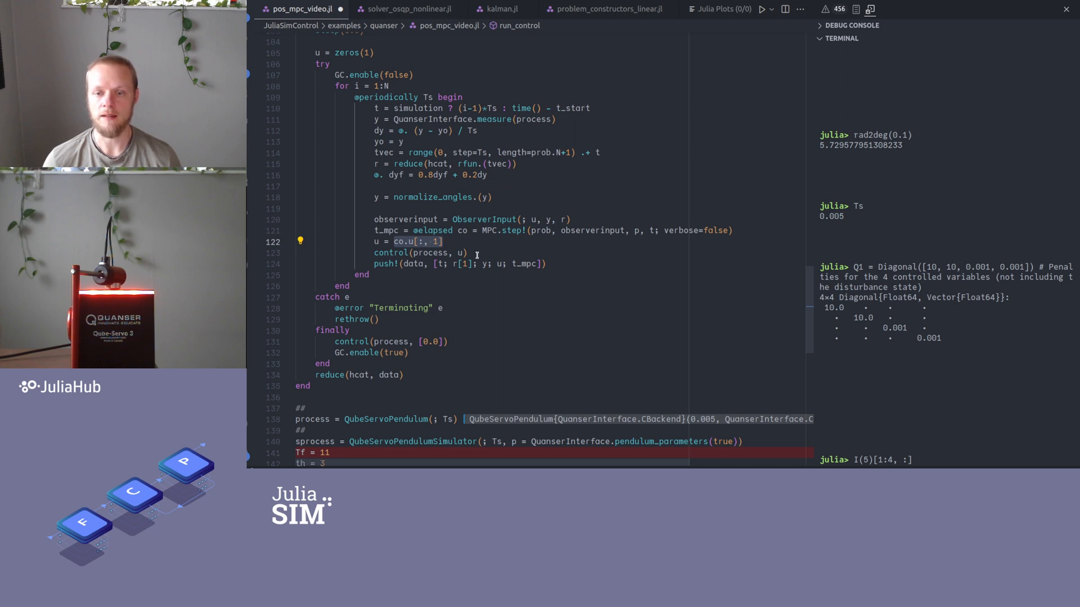
{"action": "mouse_move", "coordinate": [458, 78]}
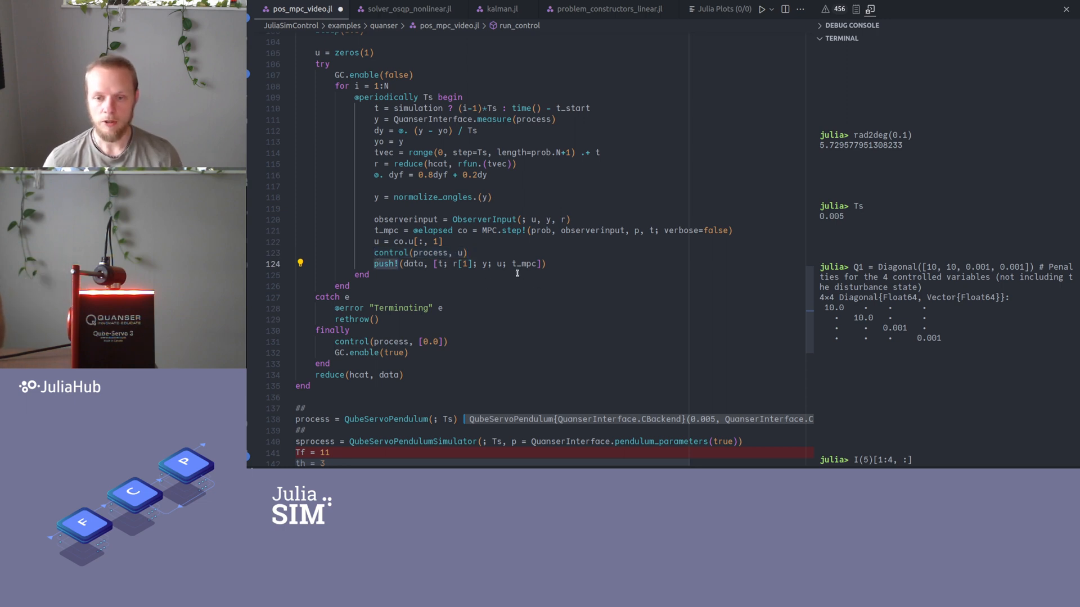
{"action": "scroll", "scroll_direction": "down", "scroll_amount": 3}
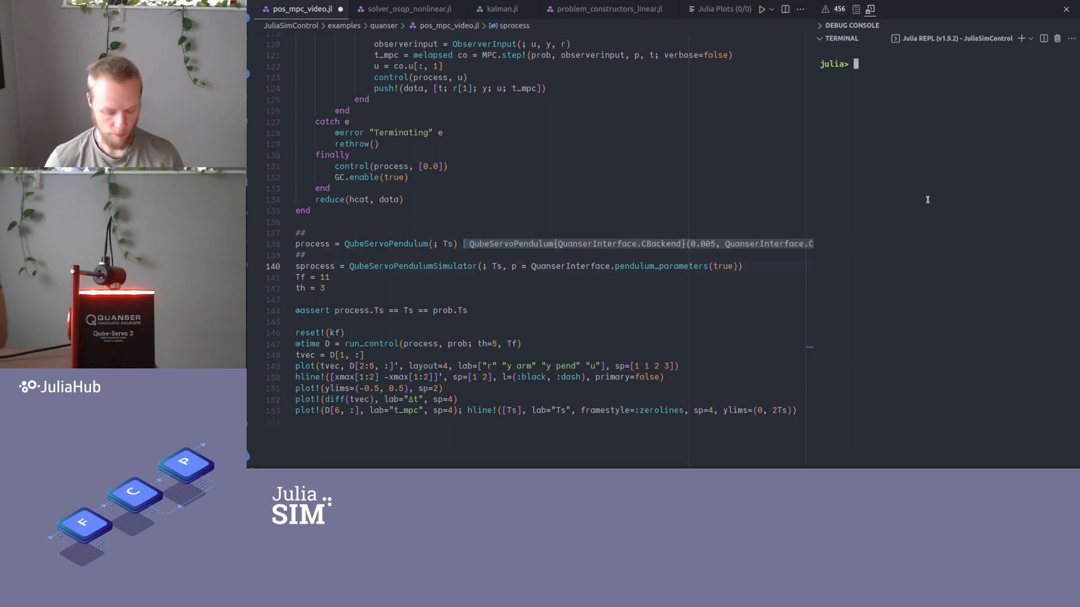
Run home!(process, 30) in the Julia REPL to home the pendulum
{"action": "type", "text": "home!(process, 5)"}
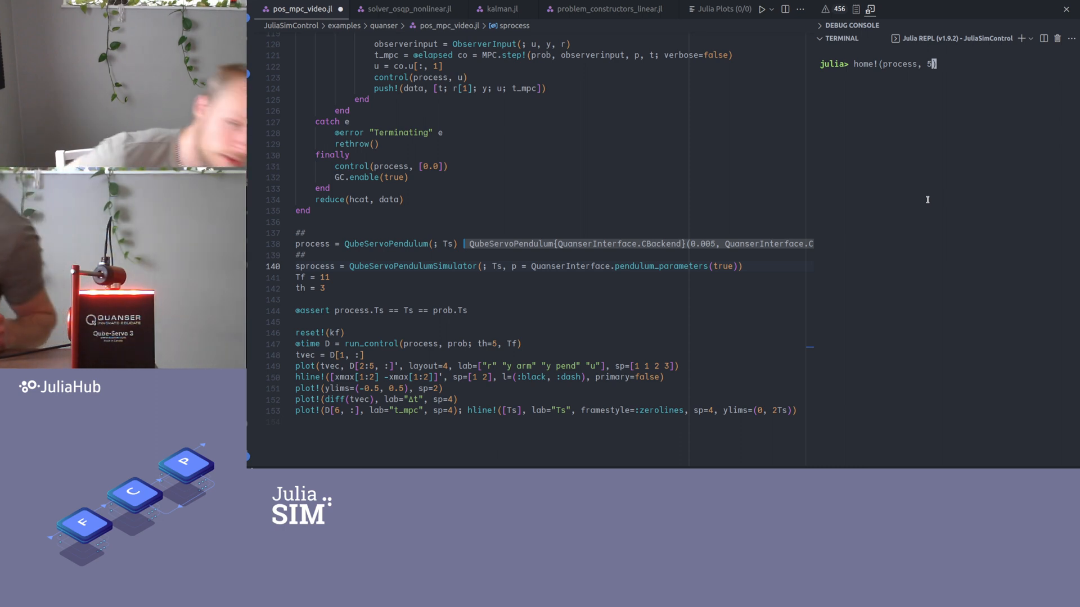
{"action": "type", "text": "30"}
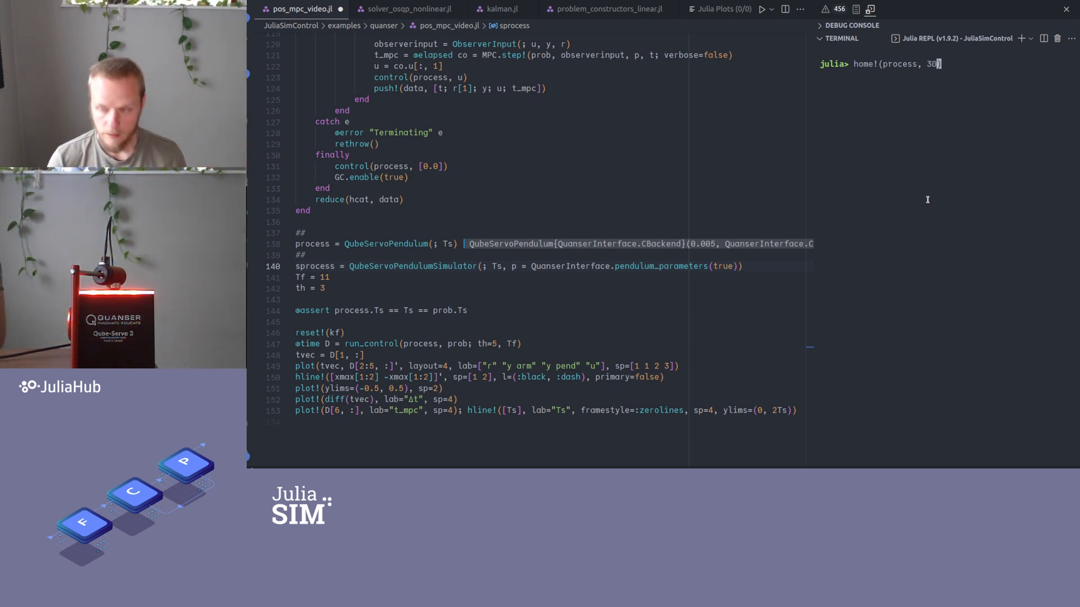
{"action": "key", "text": "Return"}
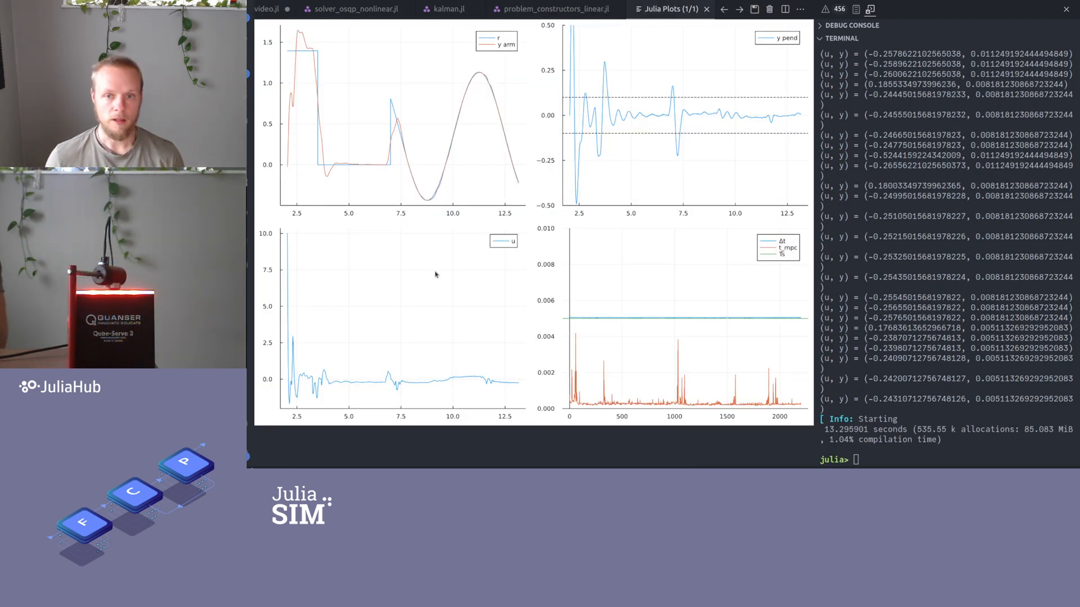
{"action": "mouse_move", "coordinate": [430, 241]}
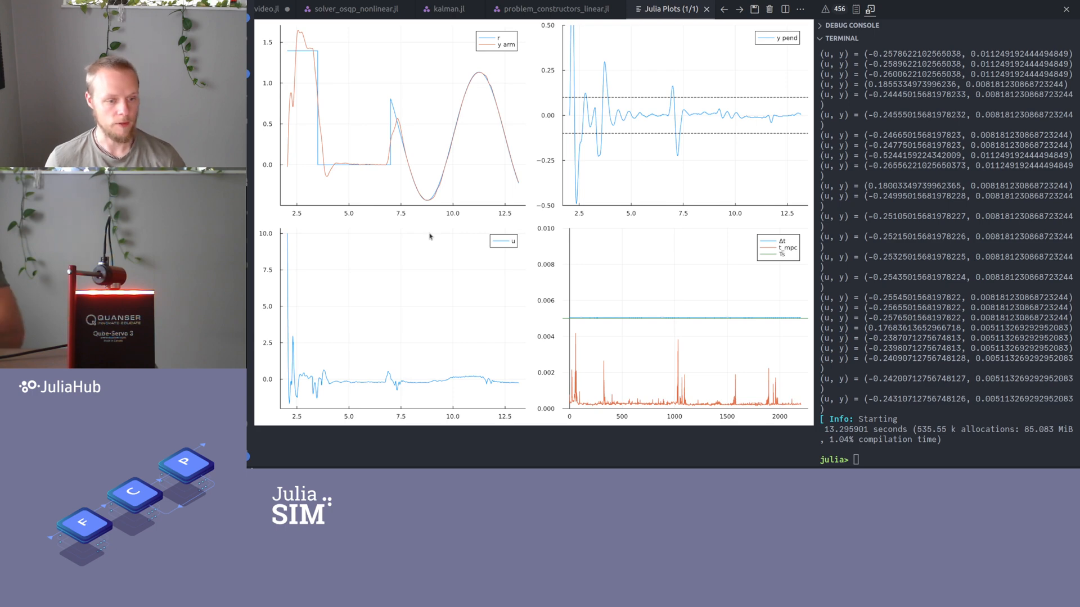
{"action": "mouse_move", "coordinate": [505, 61]}
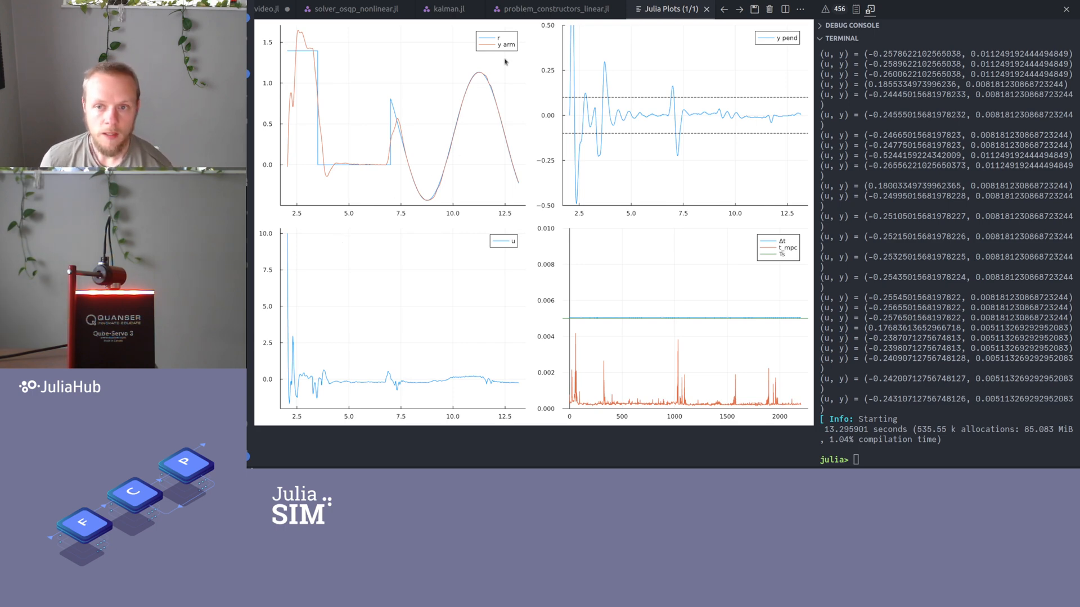
{"action": "mouse_move", "coordinate": [319, 162]}
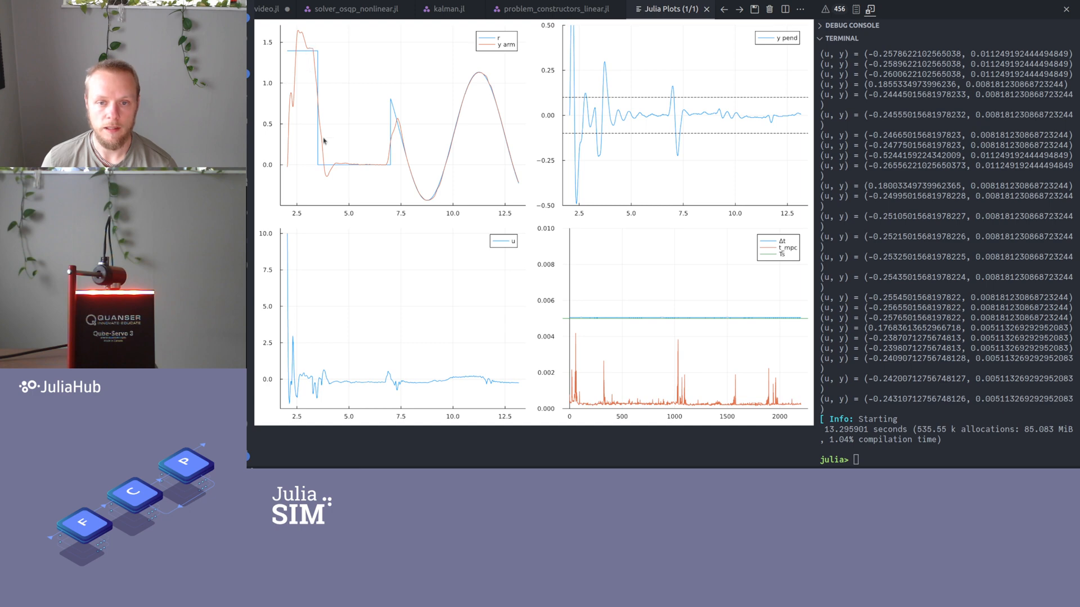
{"action": "mouse_move", "coordinate": [329, 171]}
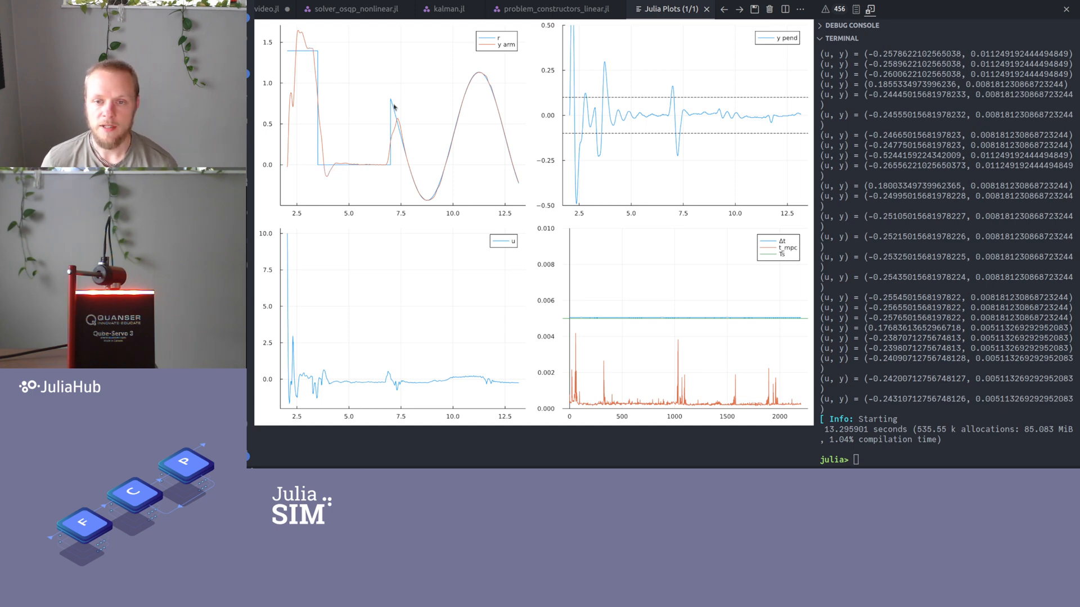
{"action": "mouse_move", "coordinate": [535, 208]}
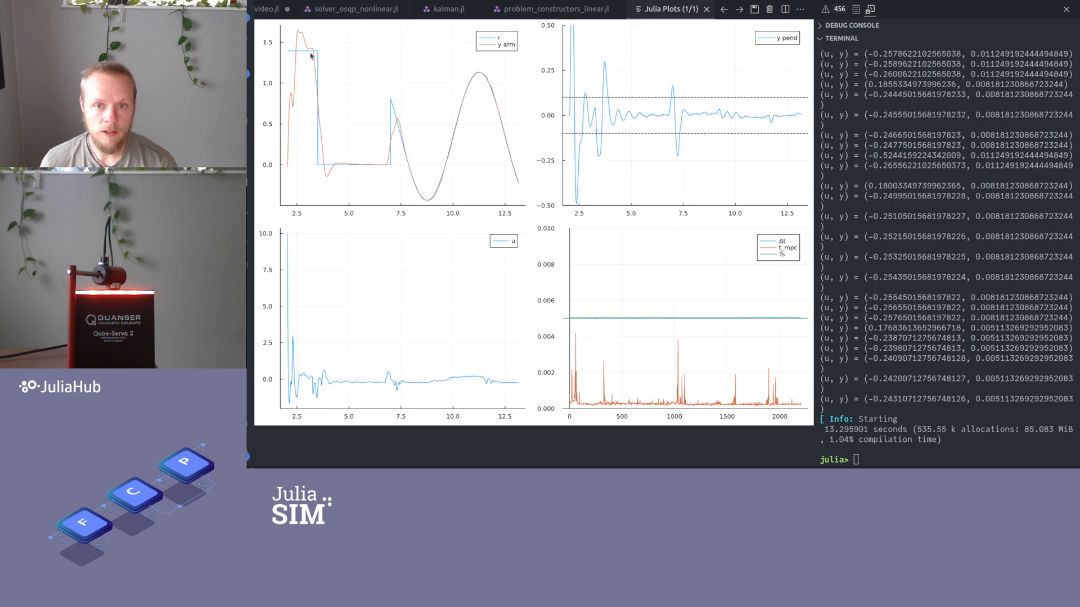
{"action": "mouse_move", "coordinate": [331, 163]}
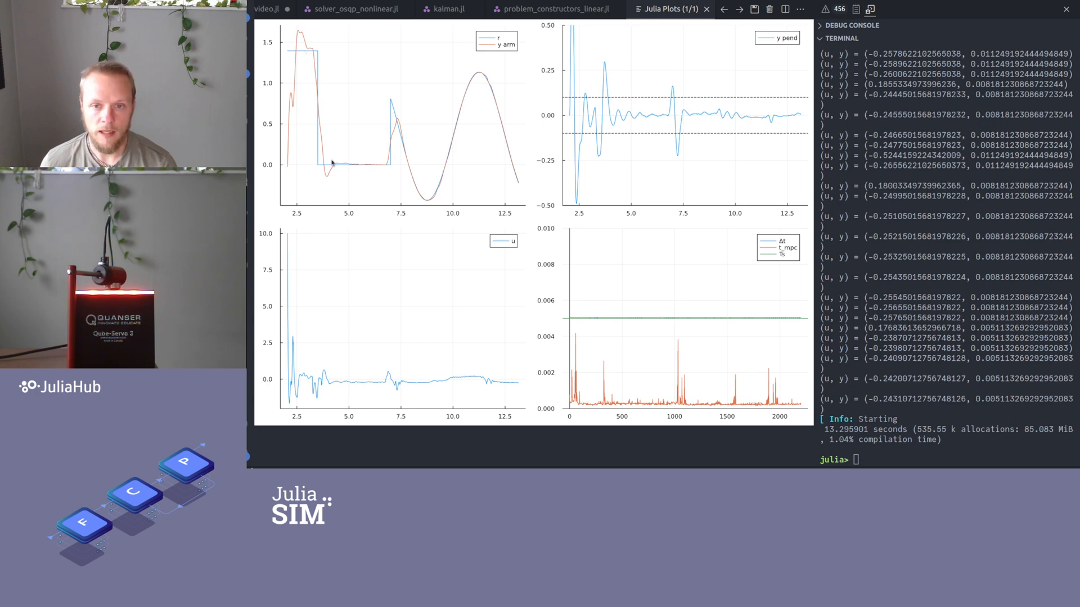
{"action": "mouse_move", "coordinate": [311, 58]}
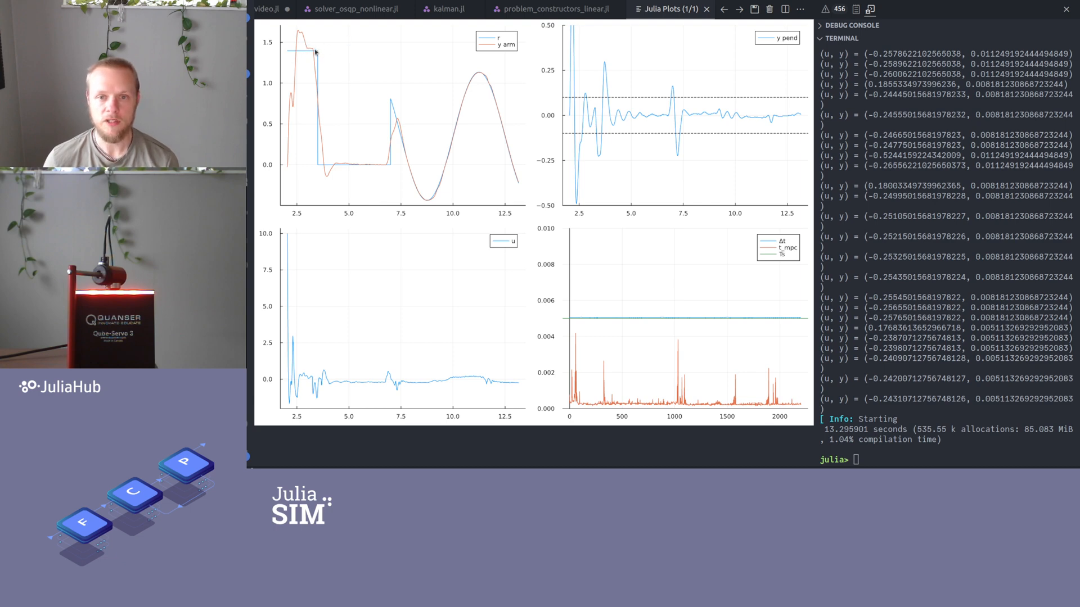
{"action": "mouse_move", "coordinate": [303, 148]}
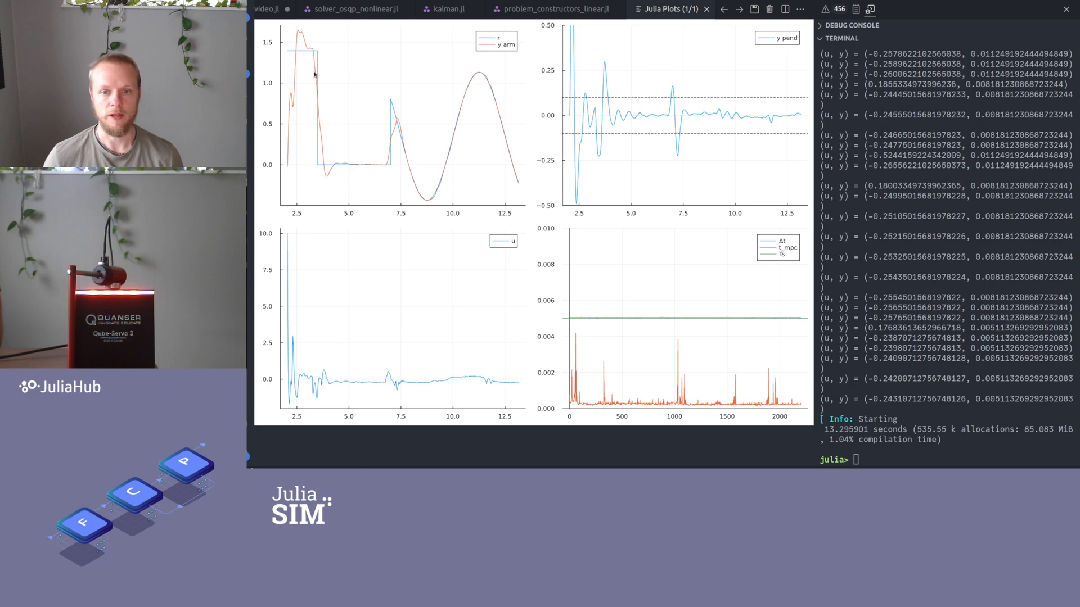
{"action": "mouse_move", "coordinate": [301, 132]}
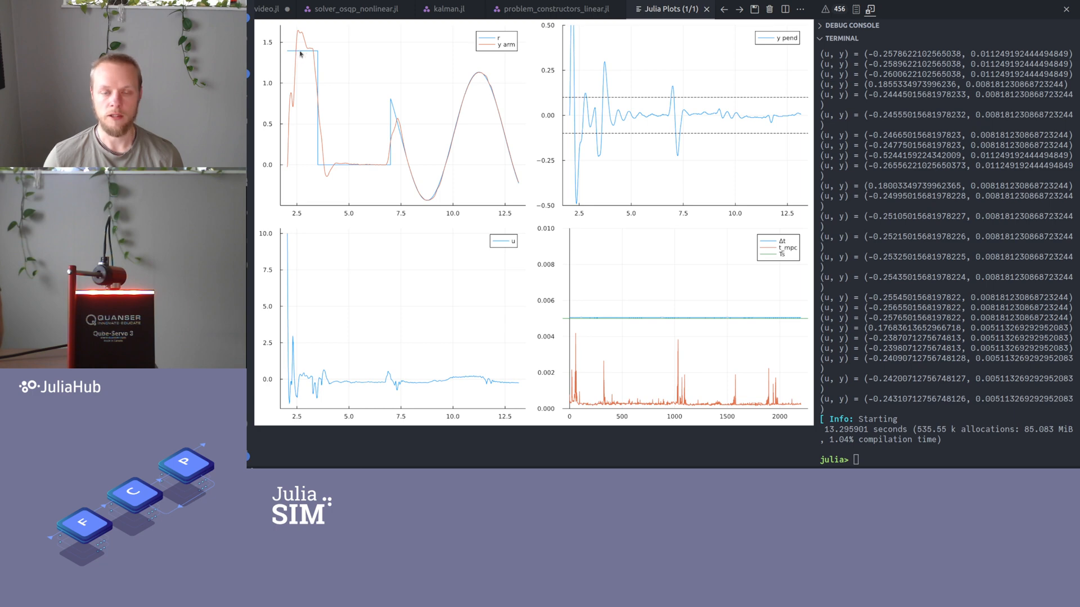
{"action": "mouse_move", "coordinate": [353, 170]}
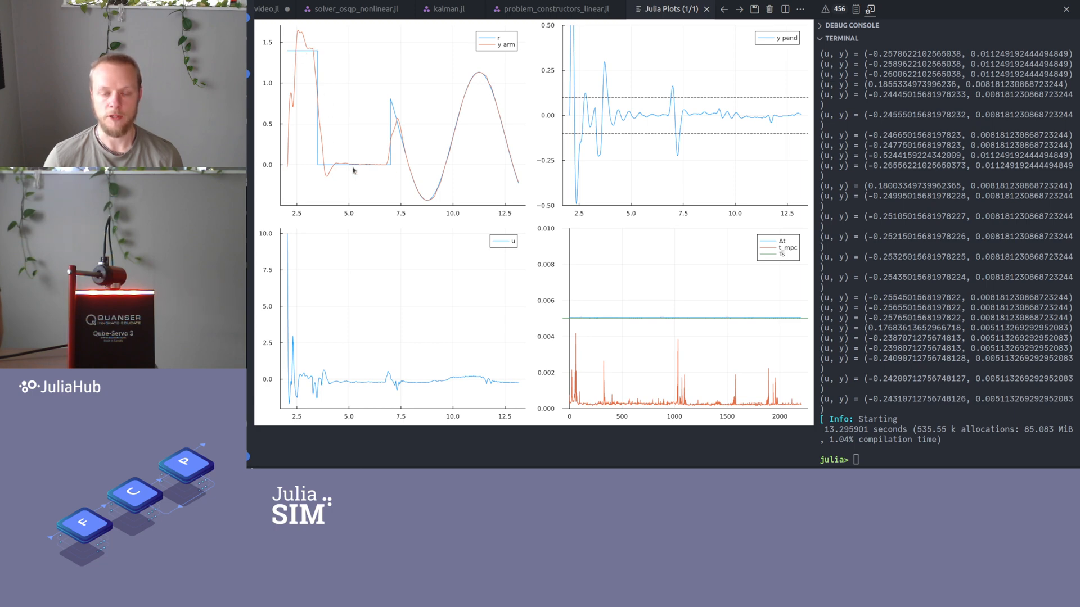
{"action": "mouse_move", "coordinate": [320, 55]}
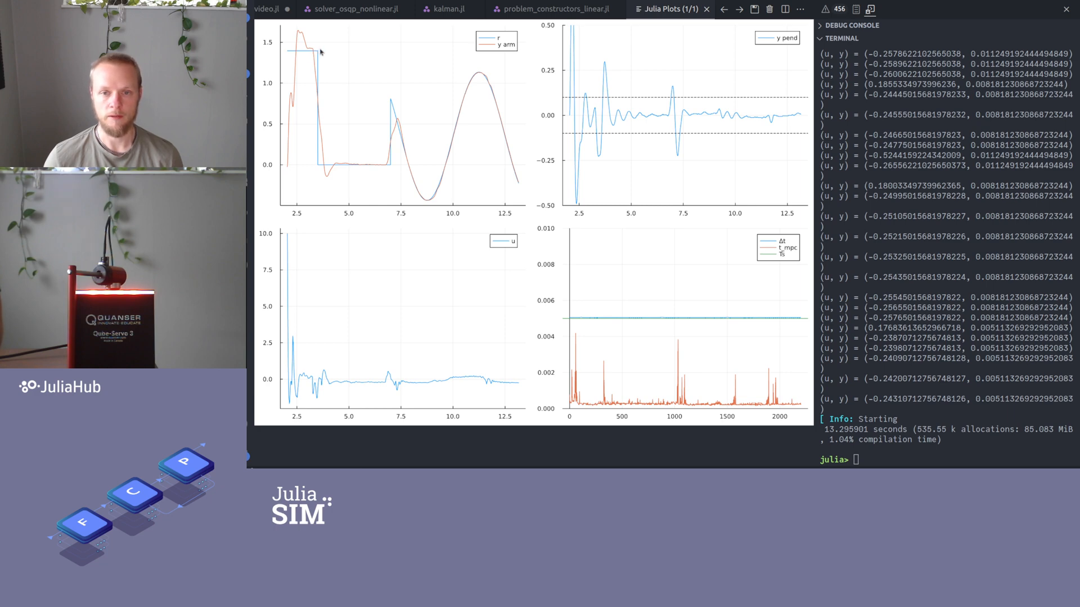
{"action": "mouse_move", "coordinate": [318, 70]}
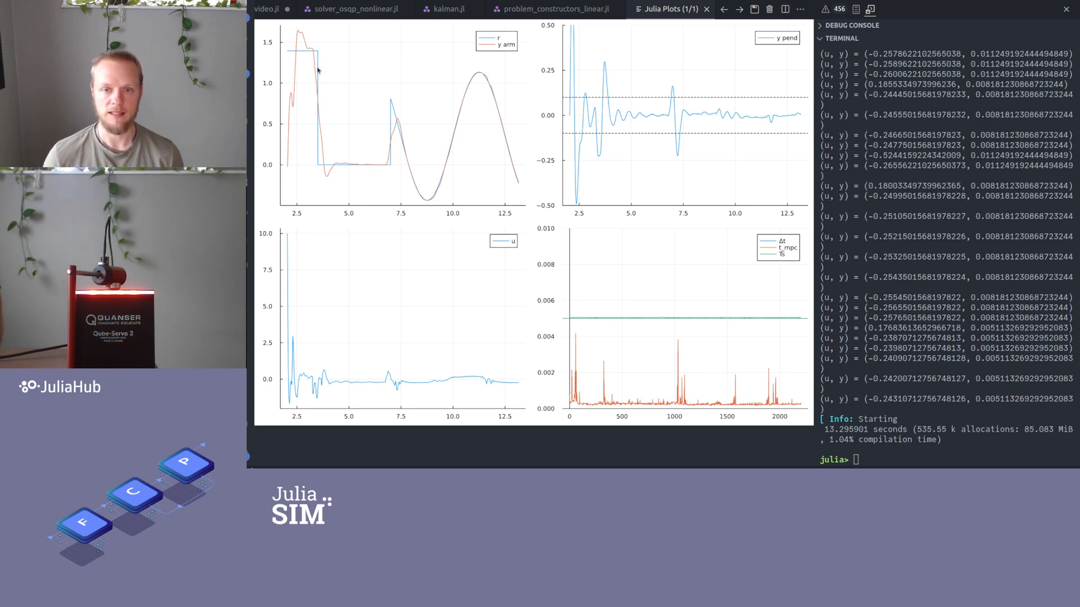
{"action": "mouse_move", "coordinate": [320, 101]}
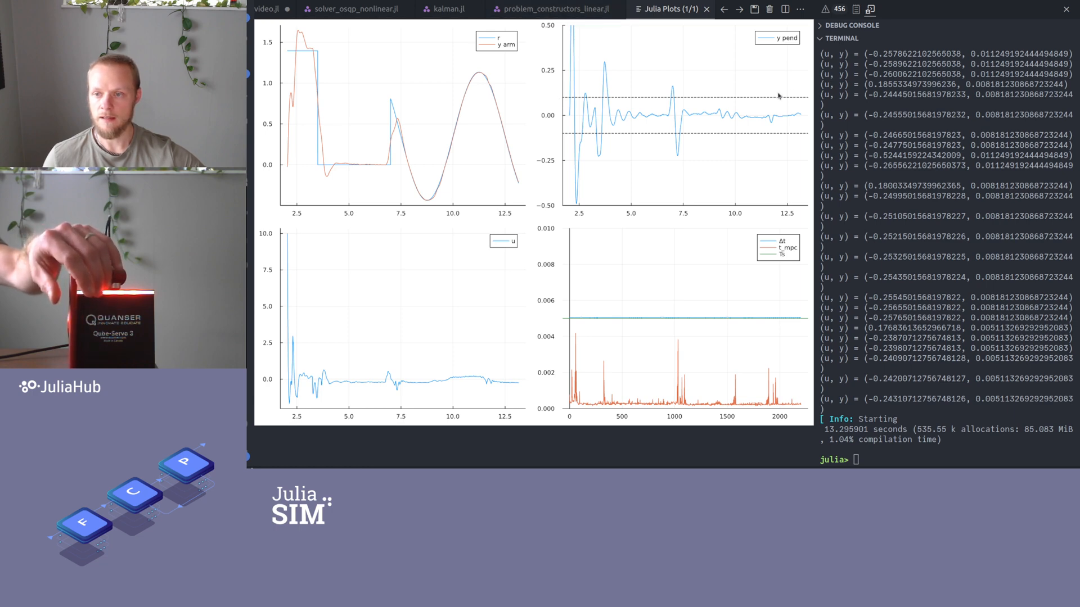
{"action": "mouse_move", "coordinate": [556, 104]}
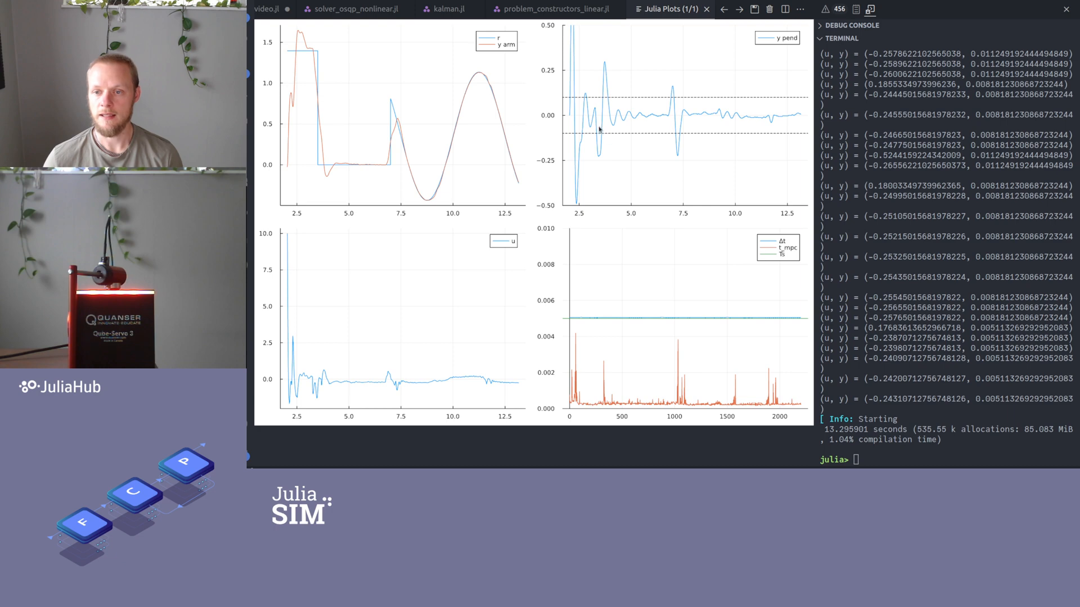
{"action": "mouse_move", "coordinate": [571, 100]}
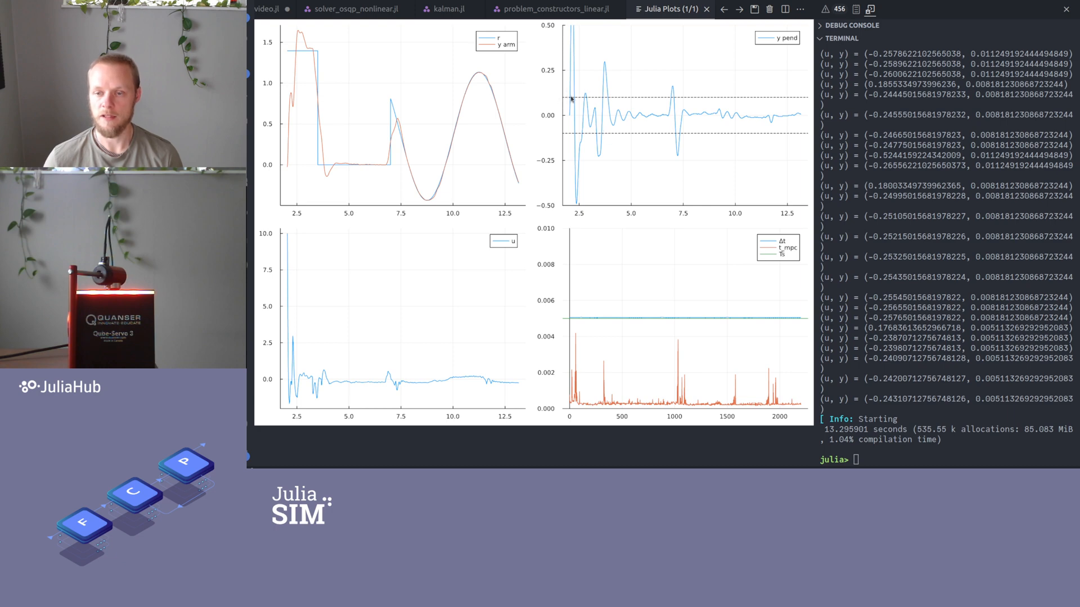
{"action": "mouse_move", "coordinate": [583, 237]}
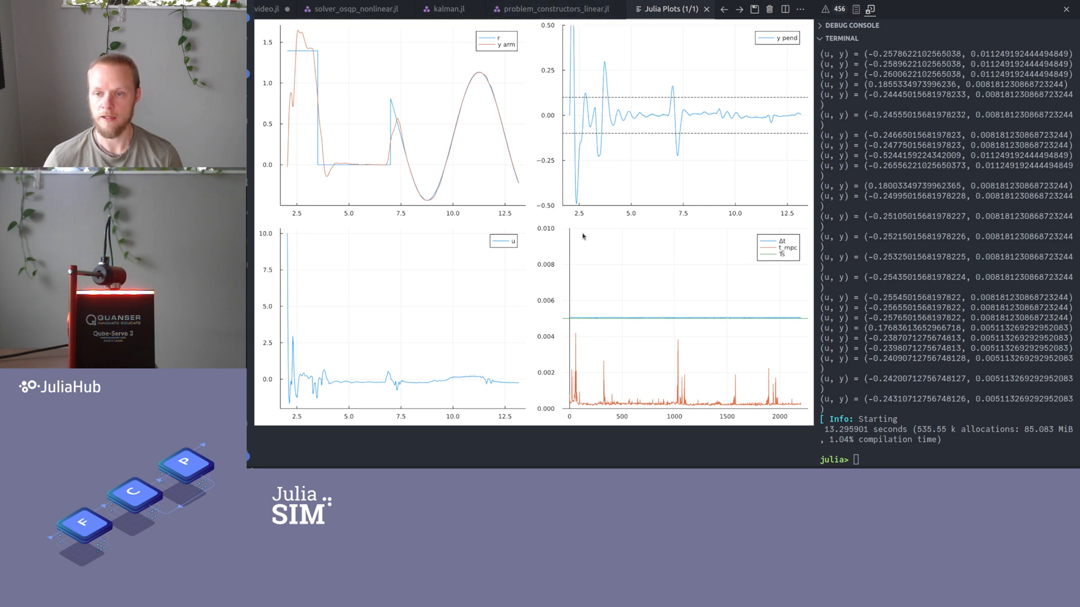
{"action": "mouse_move", "coordinate": [586, 89]}
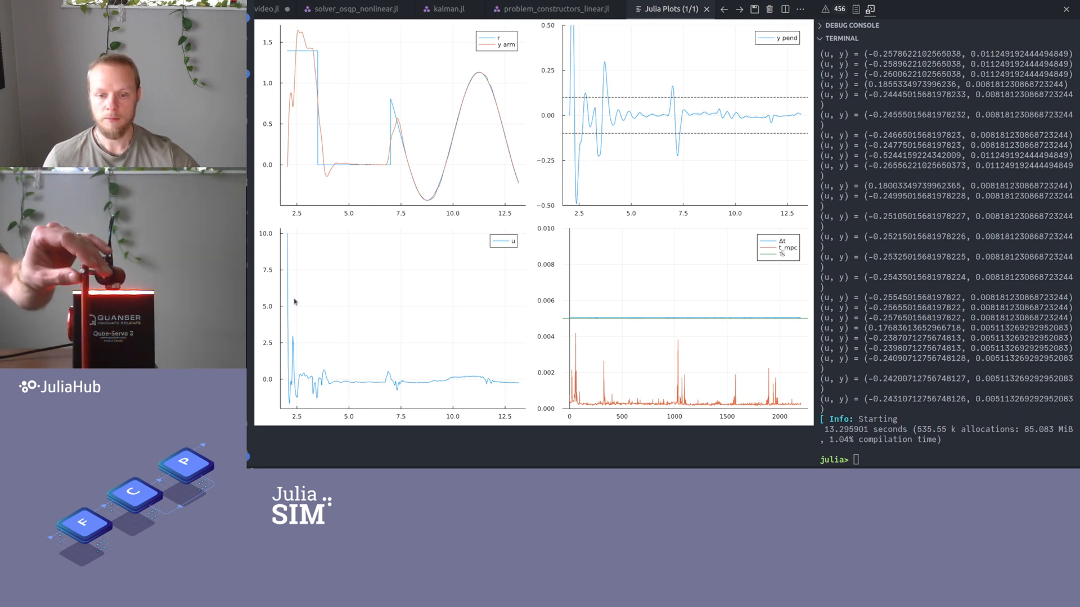
{"action": "mouse_move", "coordinate": [721, 341]}
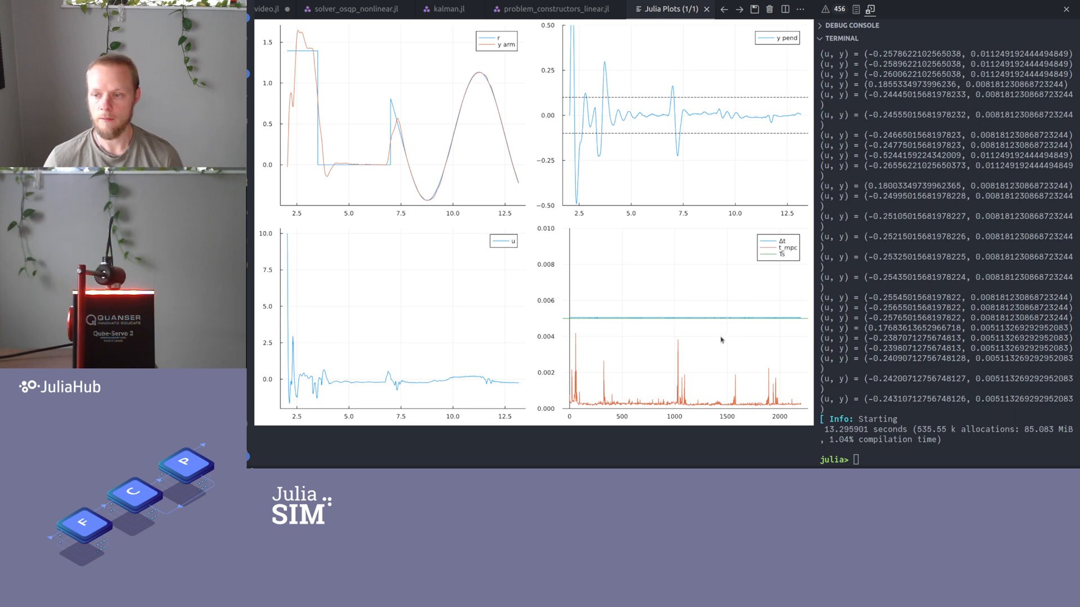
{"action": "mouse_move", "coordinate": [771, 278]}
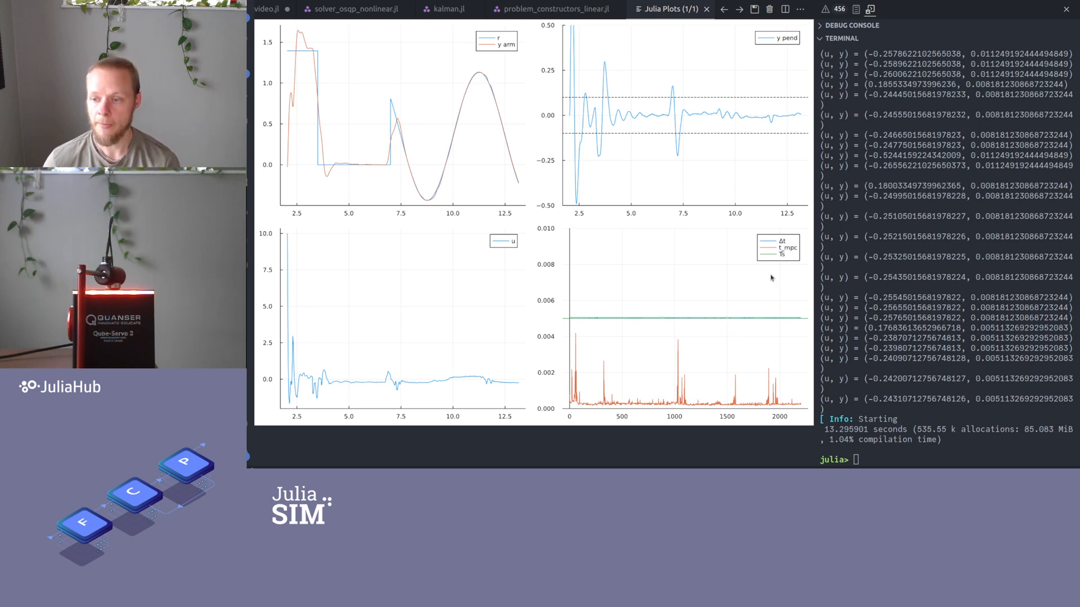
{"action": "mouse_move", "coordinate": [692, 315]}
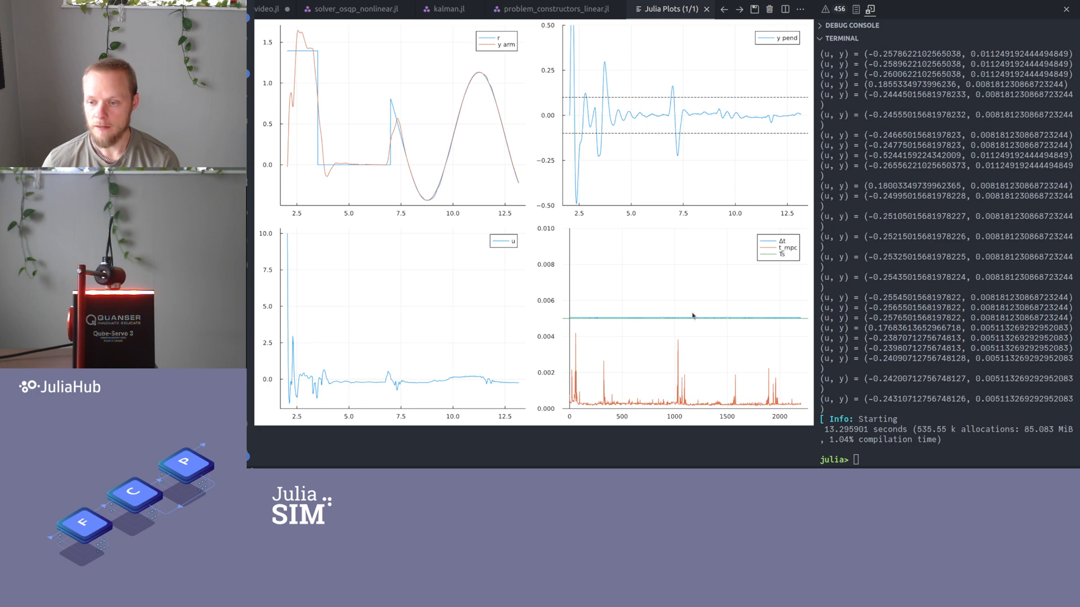
{"action": "mouse_move", "coordinate": [769, 316]}
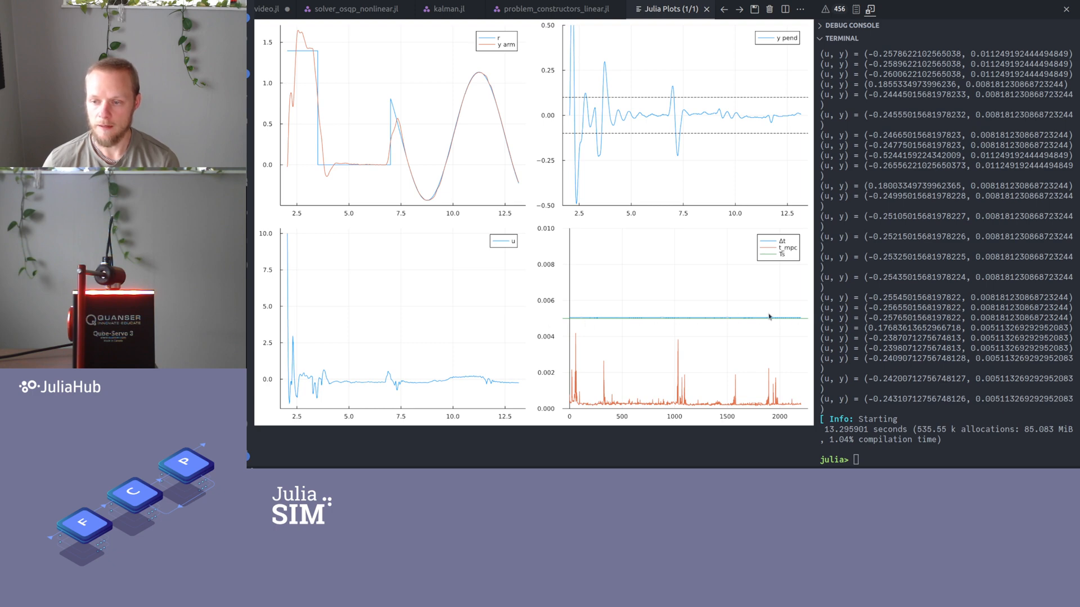
{"action": "mouse_move", "coordinate": [564, 322]}
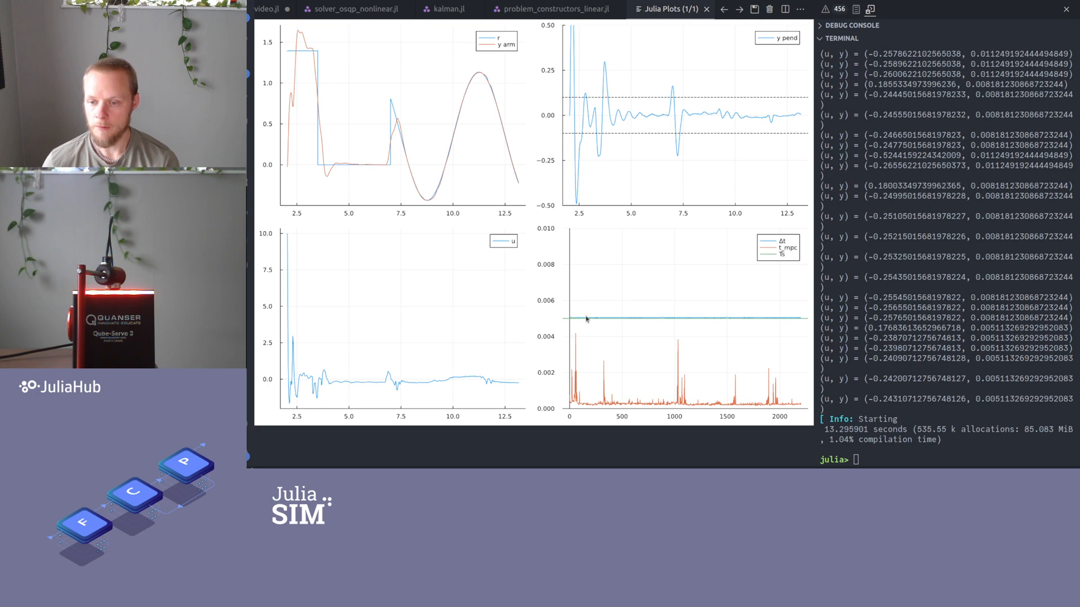
{"action": "mouse_move", "coordinate": [783, 319]}
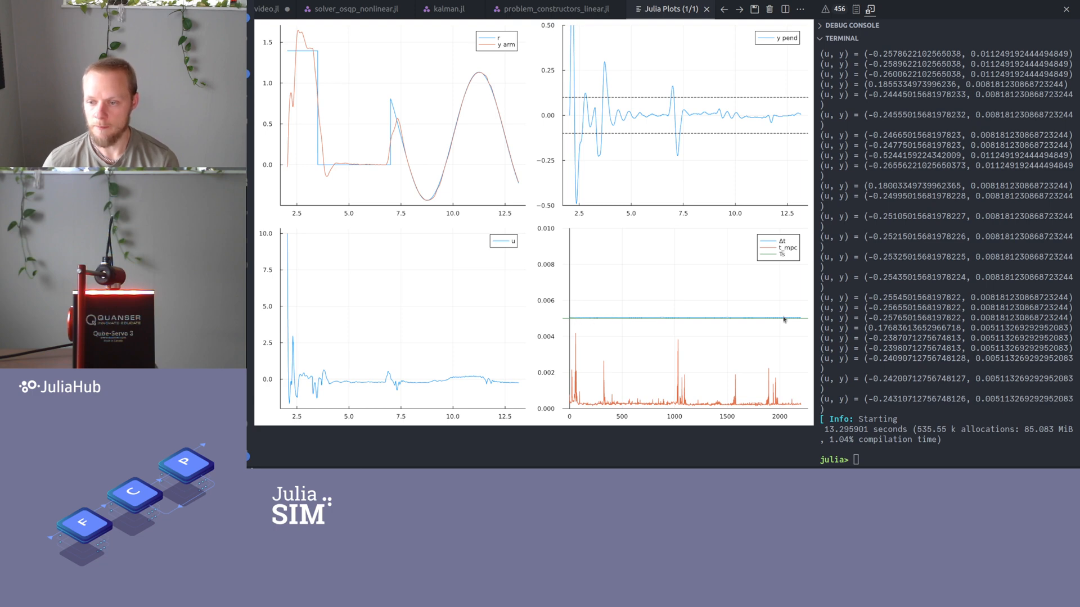
{"action": "mouse_move", "coordinate": [624, 414]}
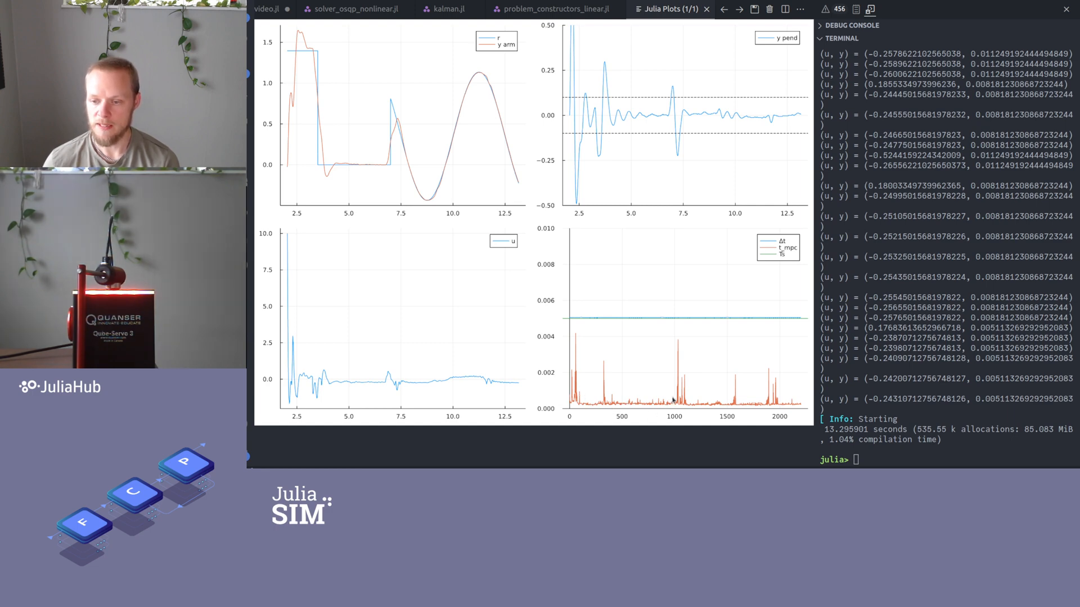
{"action": "mouse_move", "coordinate": [574, 404]}
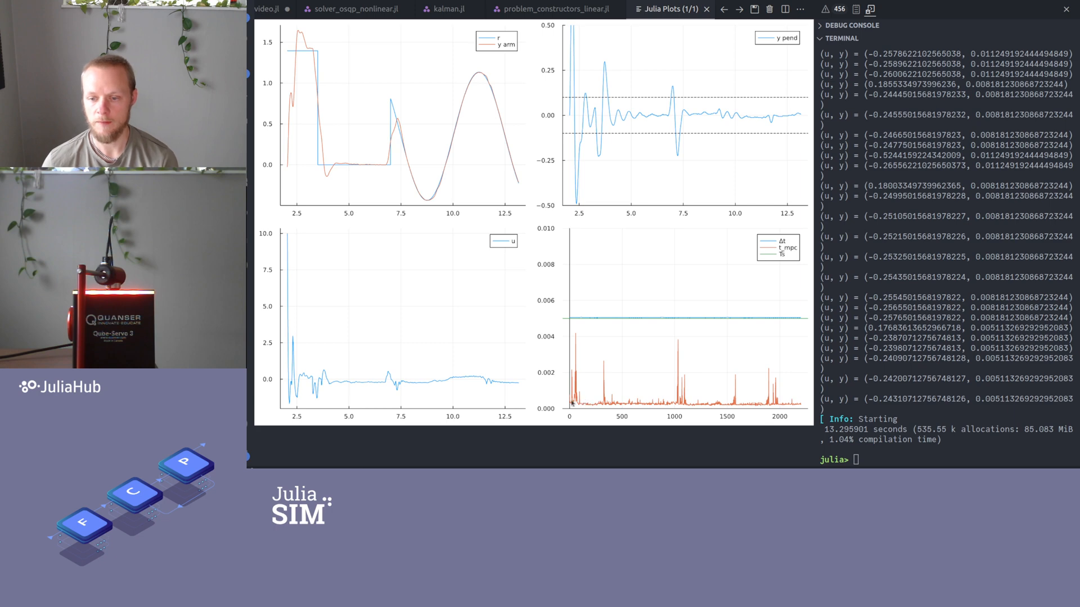
{"action": "mouse_move", "coordinate": [700, 401]}
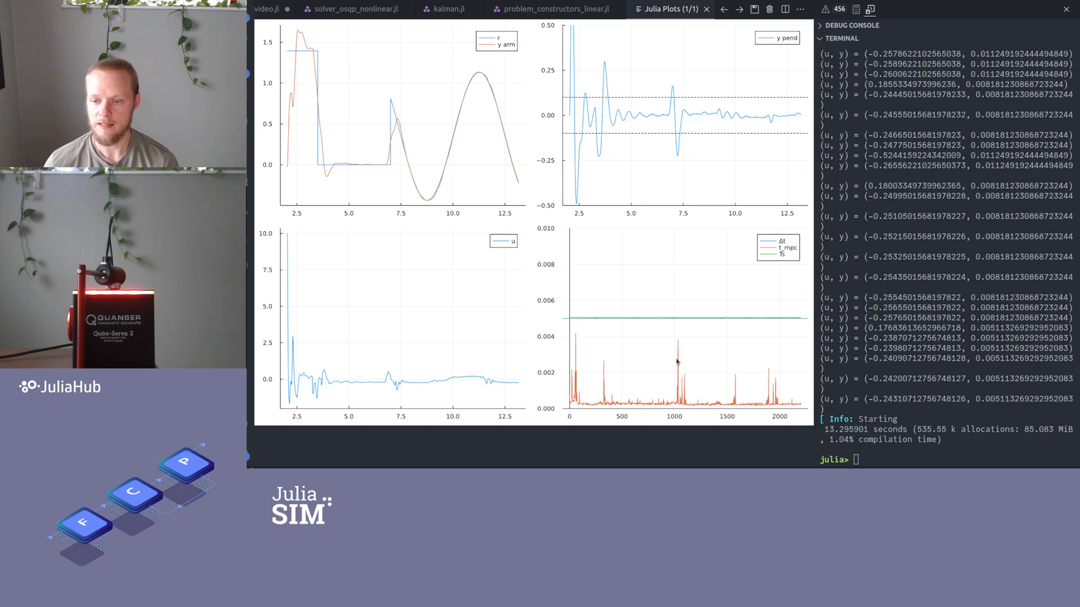
{"action": "mouse_move", "coordinate": [668, 350]}
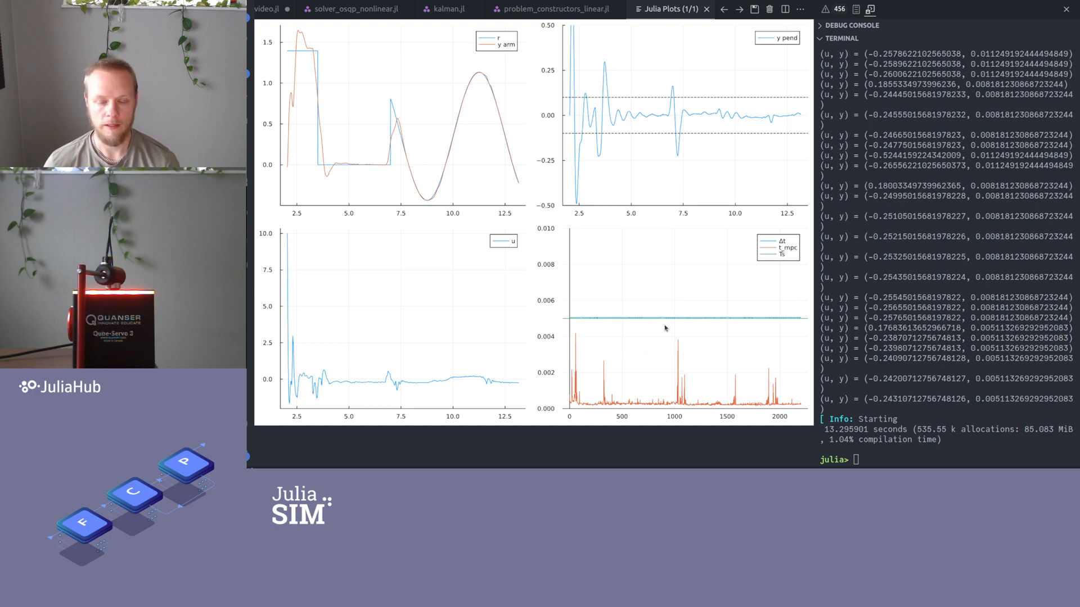
{"action": "mouse_move", "coordinate": [682, 335]}
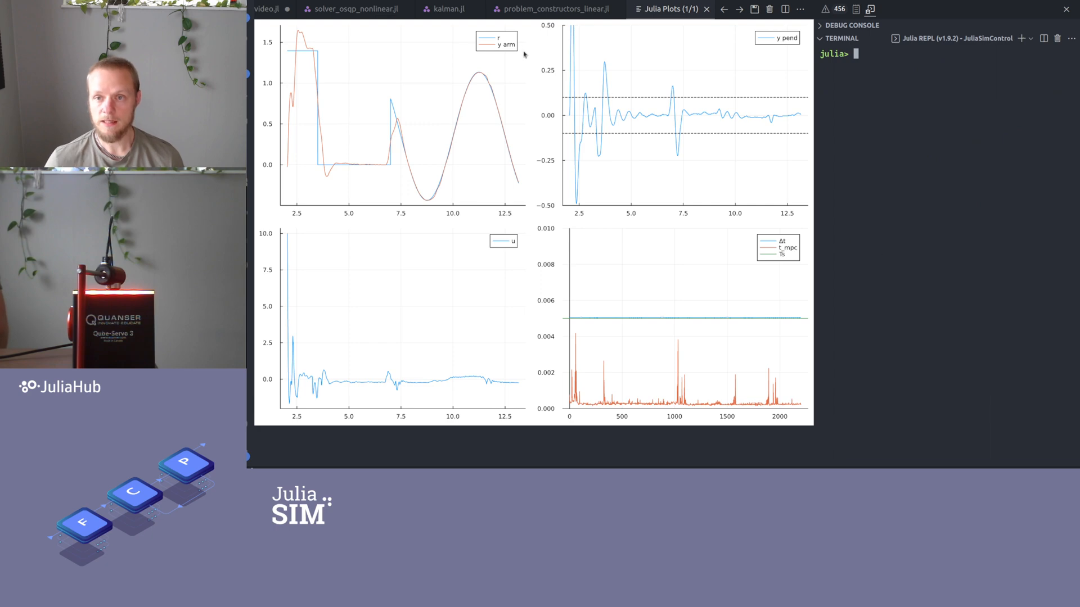
{"action": "mouse_move", "coordinate": [567, 157]}
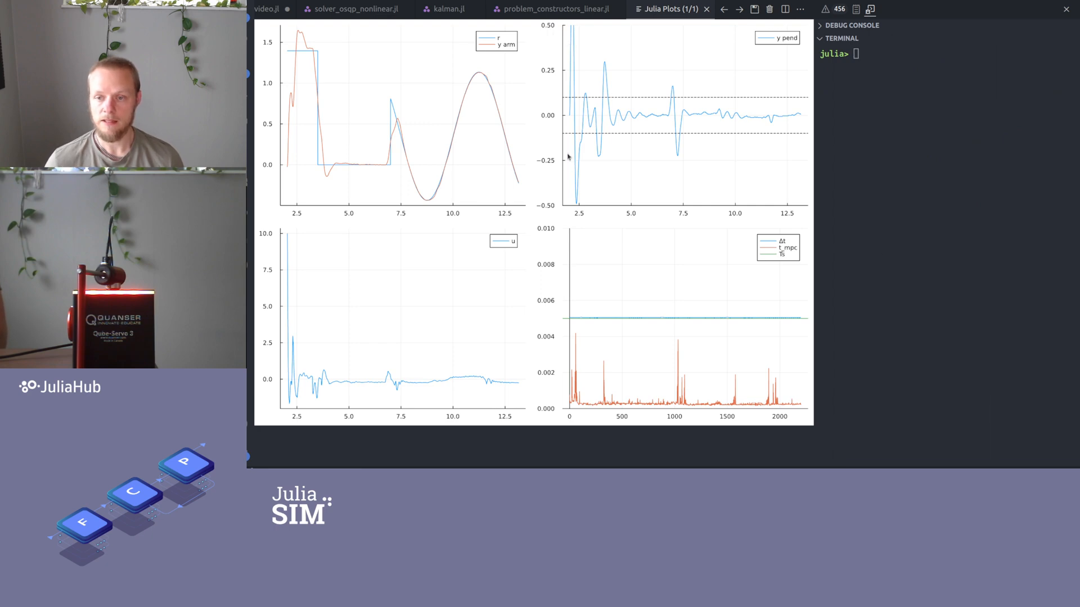
Return to pos_mpc_video.jl and toggle comments on the MPCConstraints lines
{"action": "left_click", "coordinate": [301, 9]}
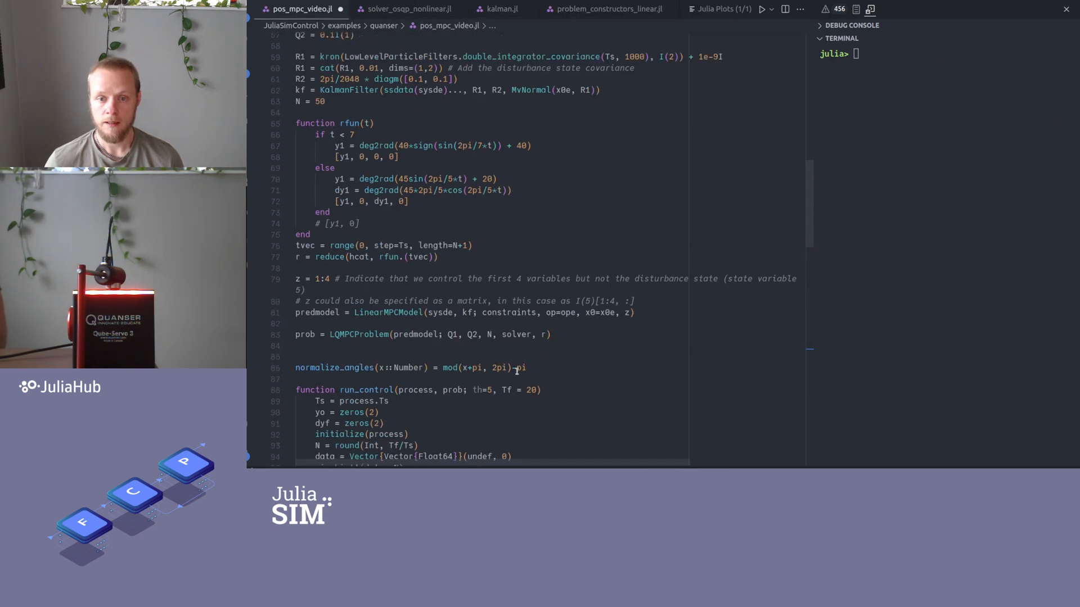
{"action": "scroll", "scroll_direction": "up", "scroll_amount": 3}
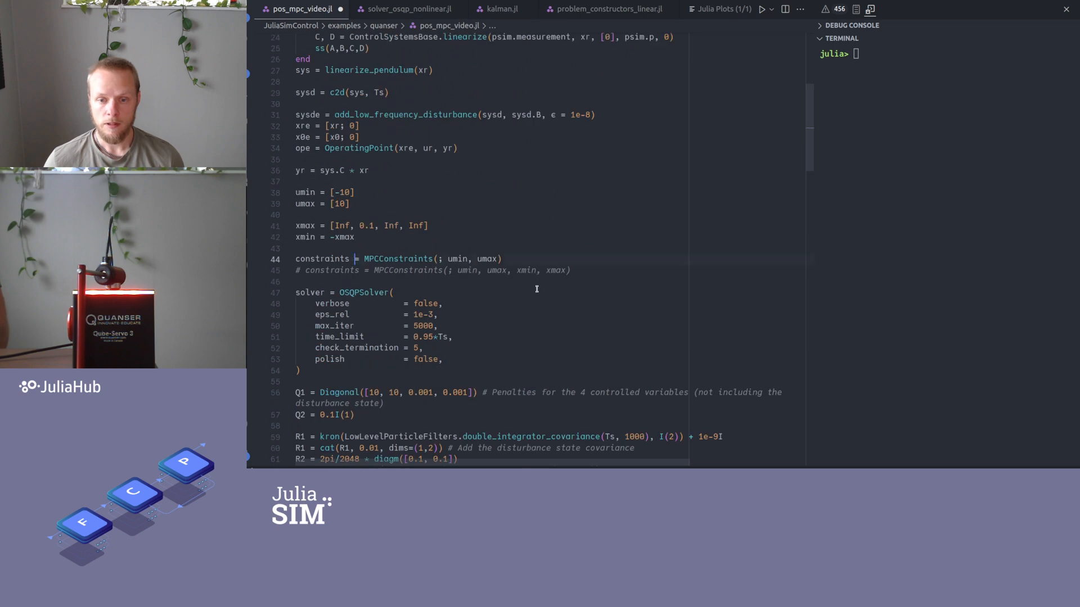
{"action": "key", "text": "ctrl+/"}
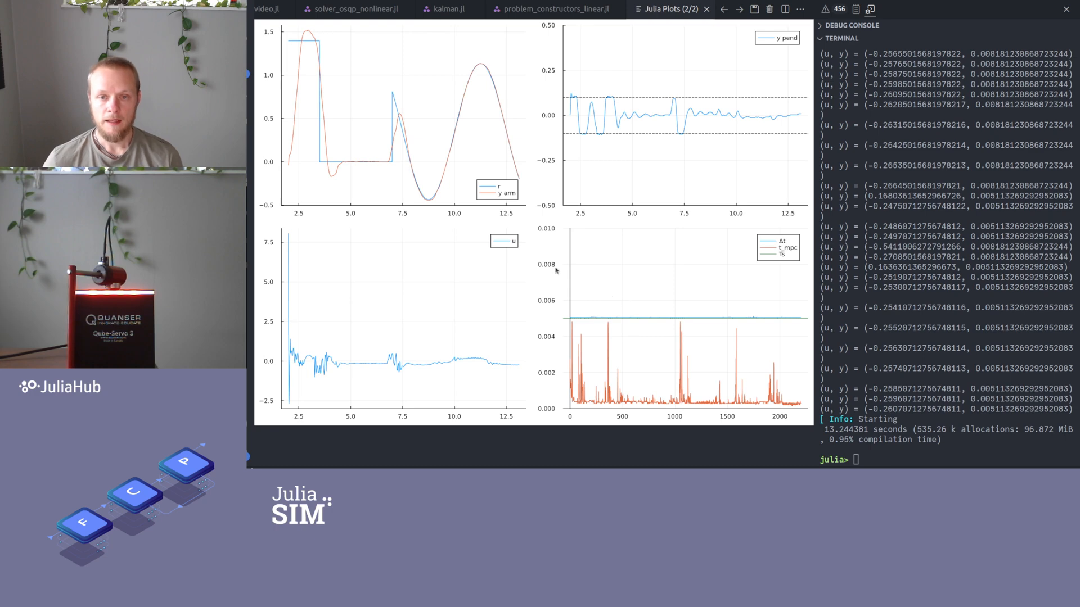
{"action": "mouse_move", "coordinate": [481, 95]}
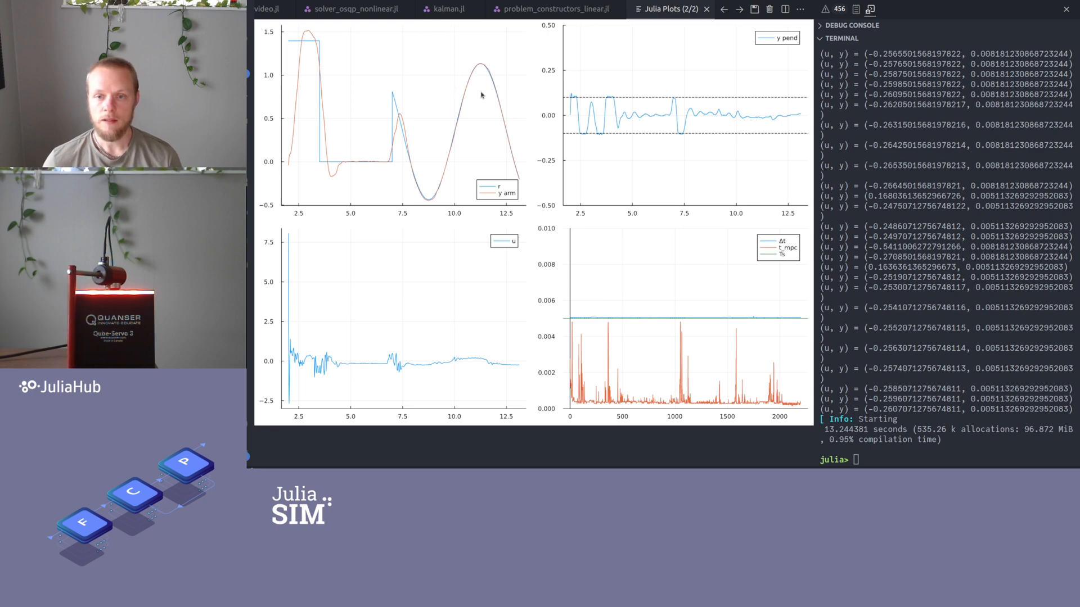
{"action": "mouse_move", "coordinate": [763, 47]}
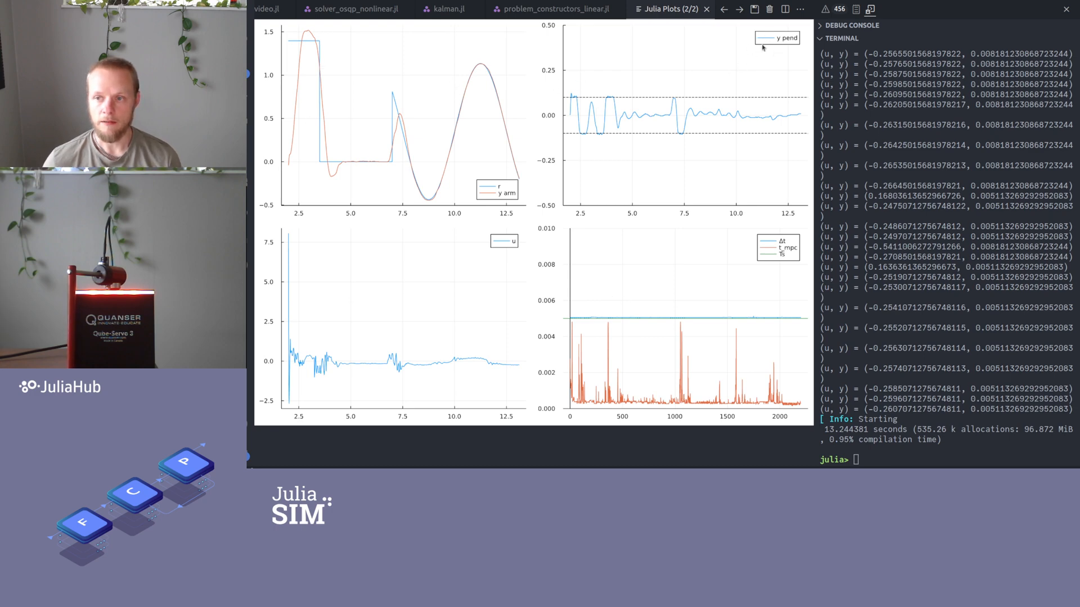
{"action": "mouse_move", "coordinate": [574, 95]}
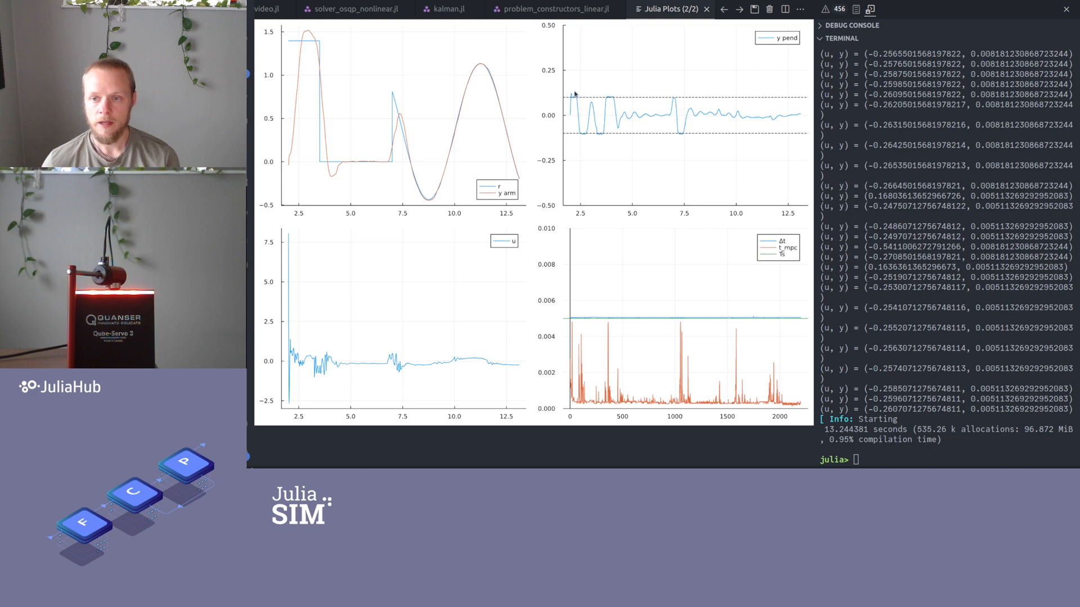
{"action": "mouse_move", "coordinate": [613, 92]}
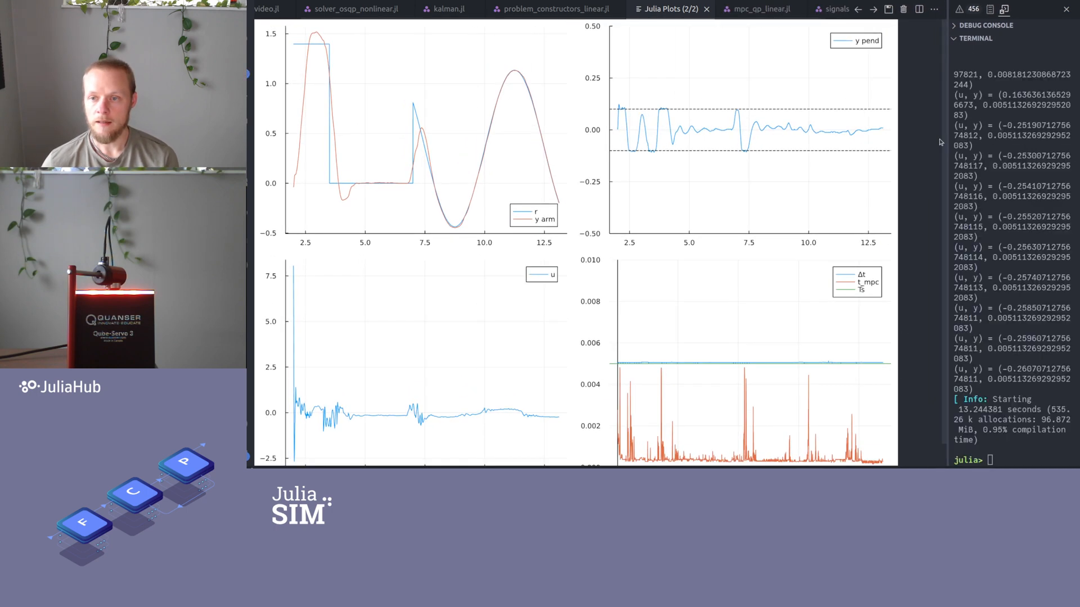
{"action": "mouse_move", "coordinate": [596, 75]}
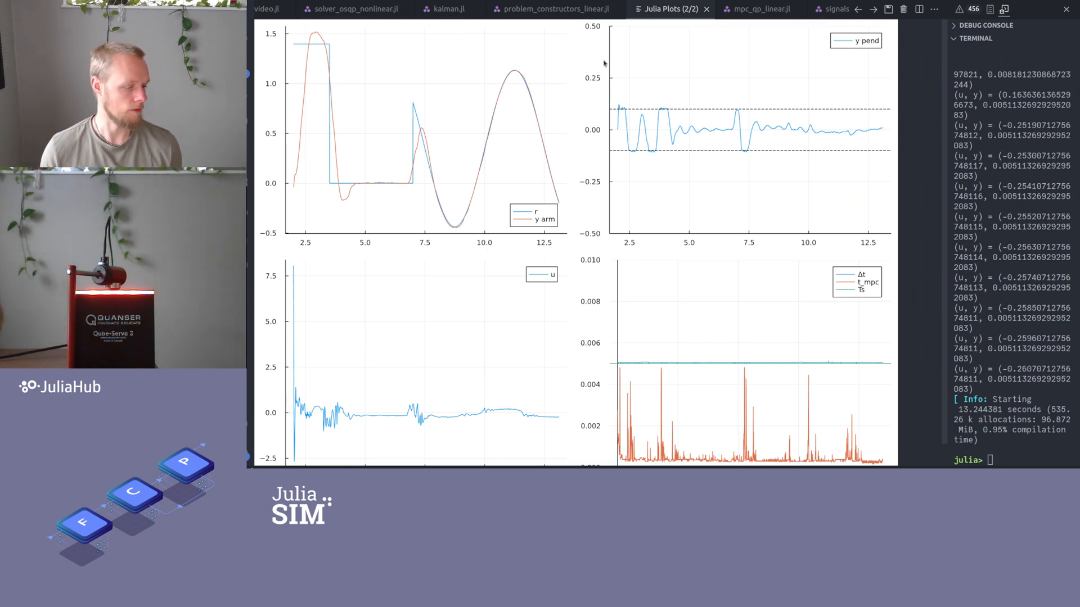
{"action": "mouse_move", "coordinate": [703, 58]}
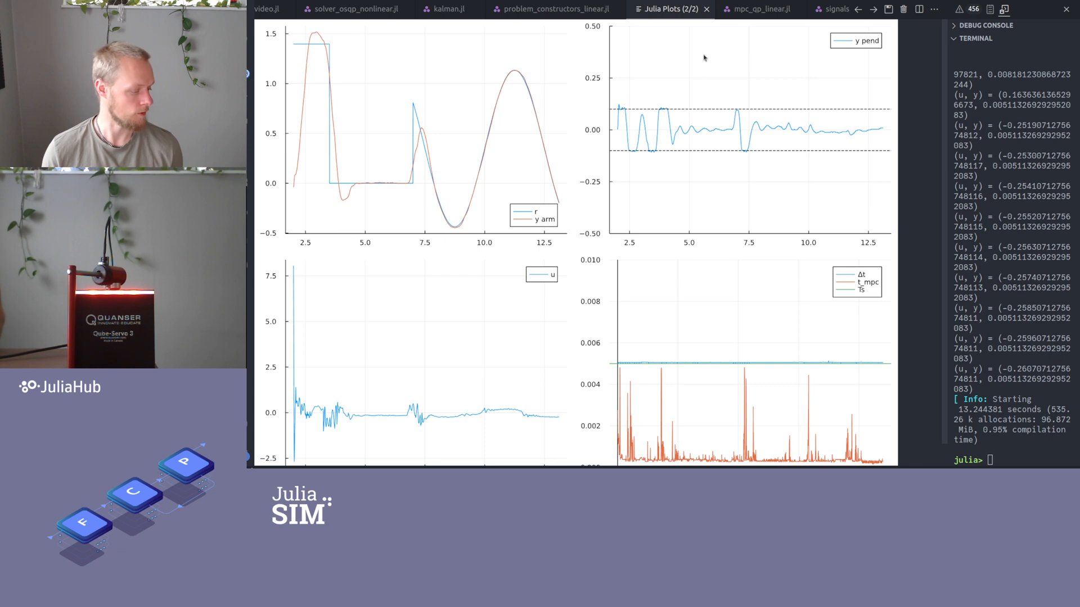
{"action": "mouse_move", "coordinate": [672, 50]}
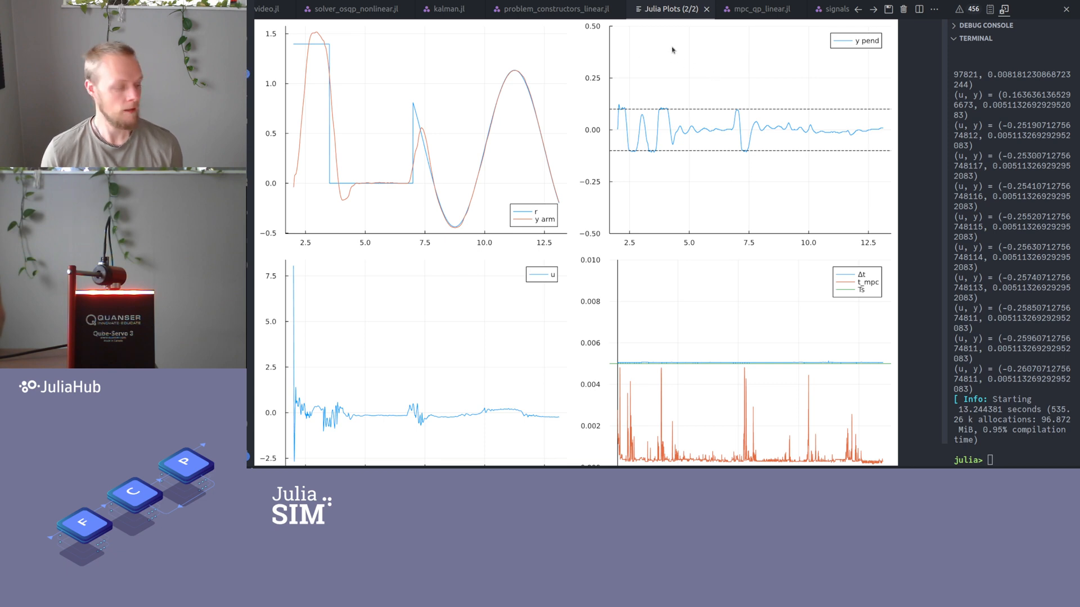
{"action": "mouse_move", "coordinate": [676, 66]}
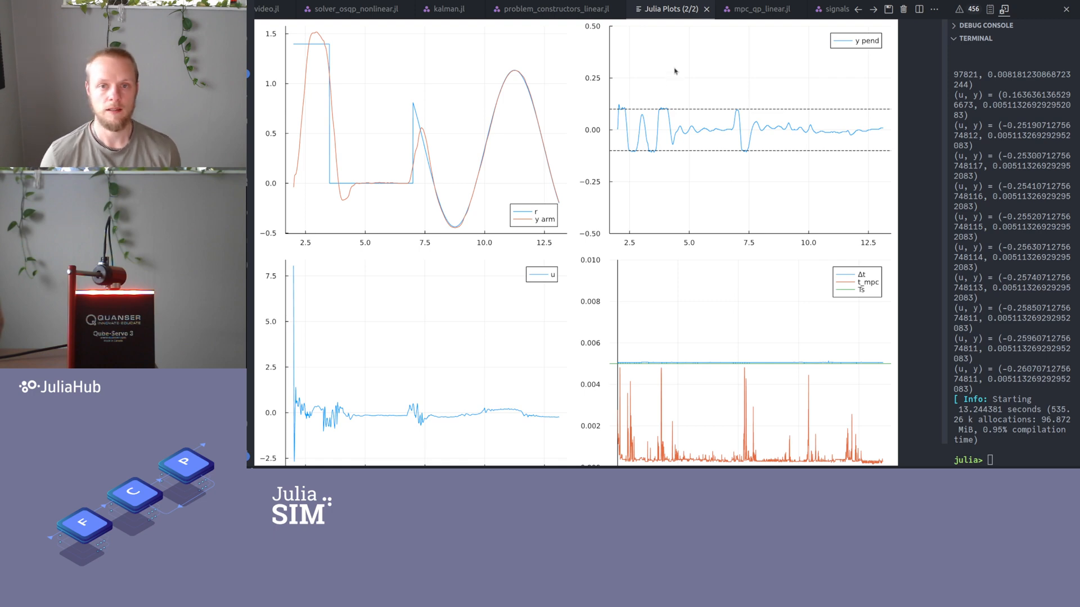
{"action": "mouse_move", "coordinate": [737, 67]}
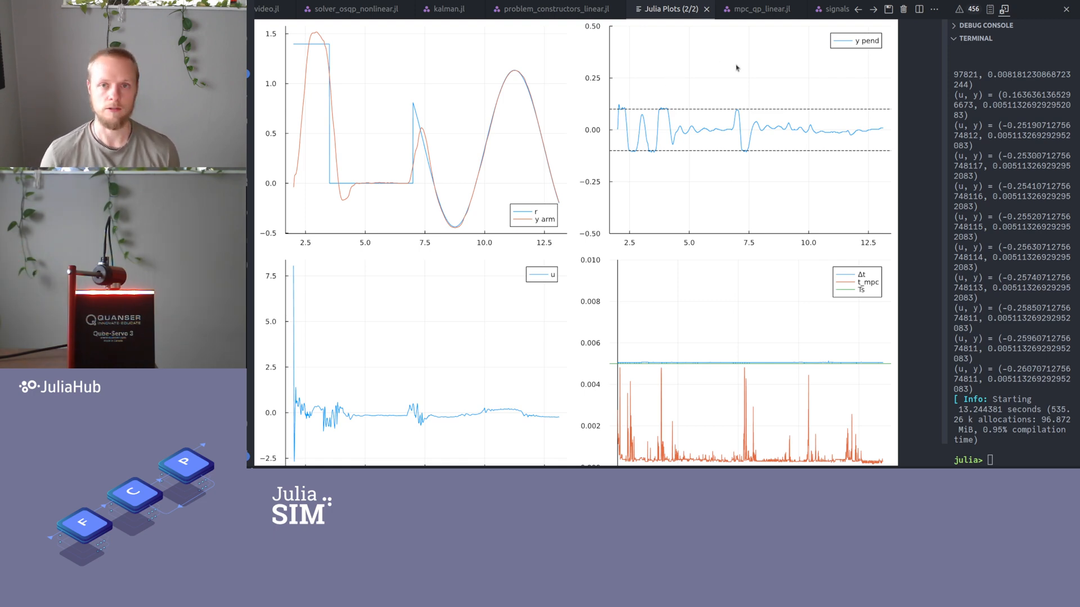
{"action": "mouse_move", "coordinate": [645, 105]}
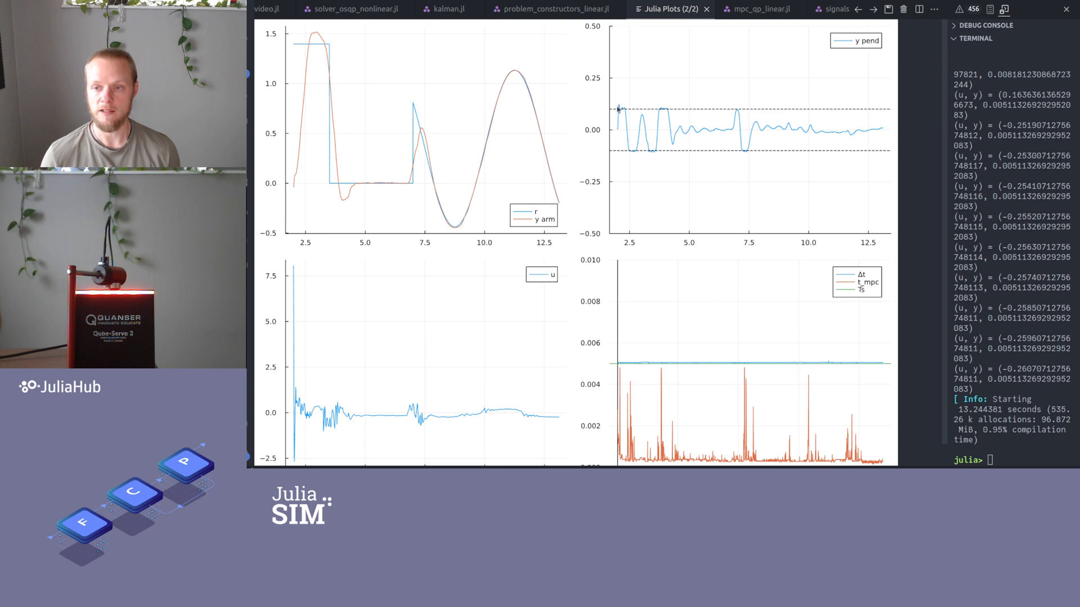
{"action": "mouse_move", "coordinate": [619, 102]}
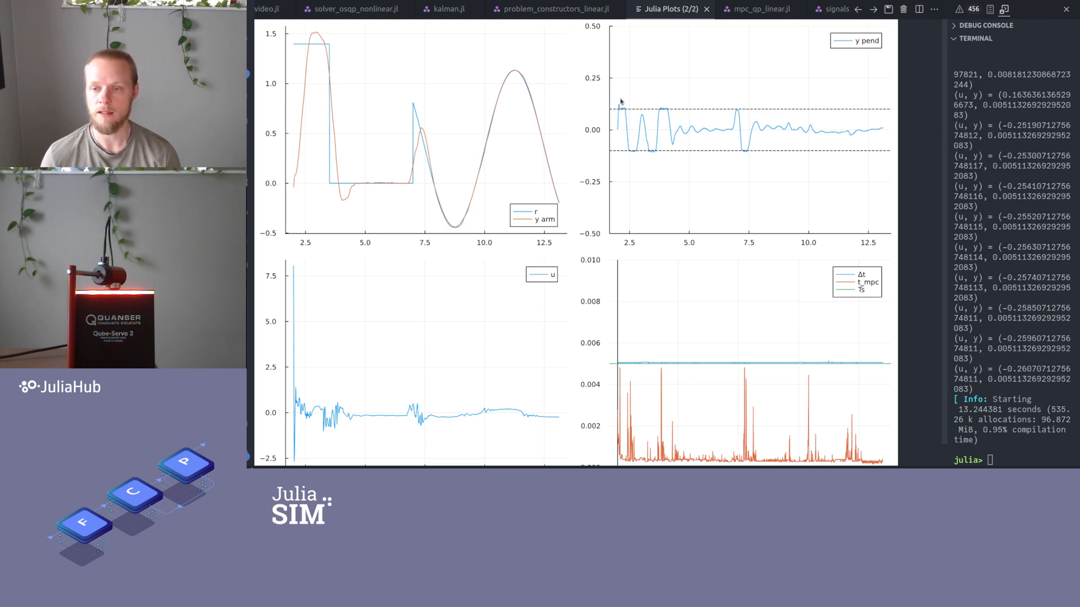
{"action": "mouse_move", "coordinate": [626, 110]}
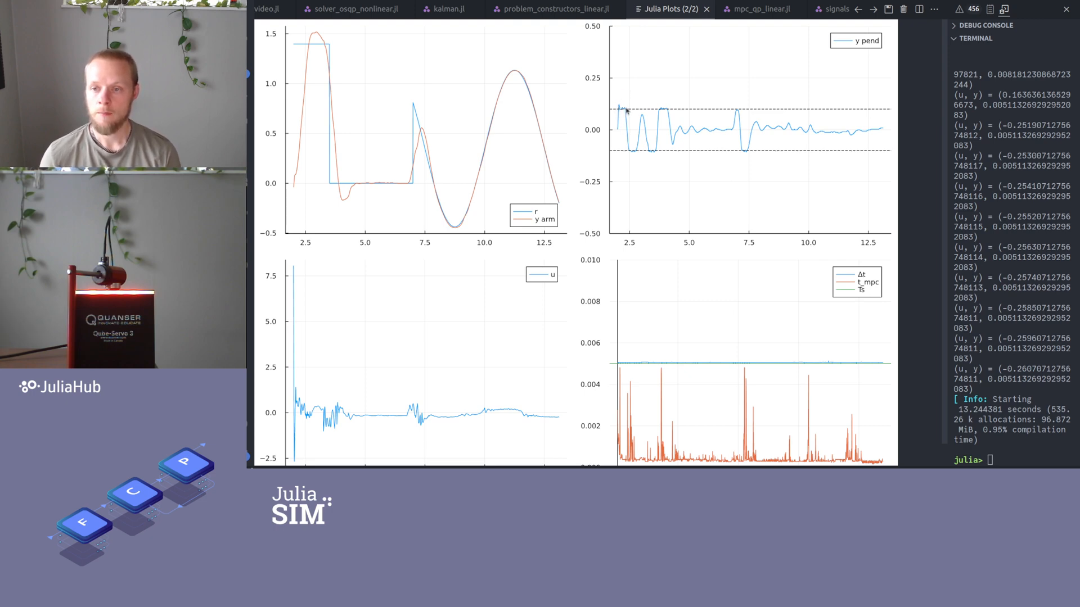
{"action": "mouse_move", "coordinate": [656, 111]}
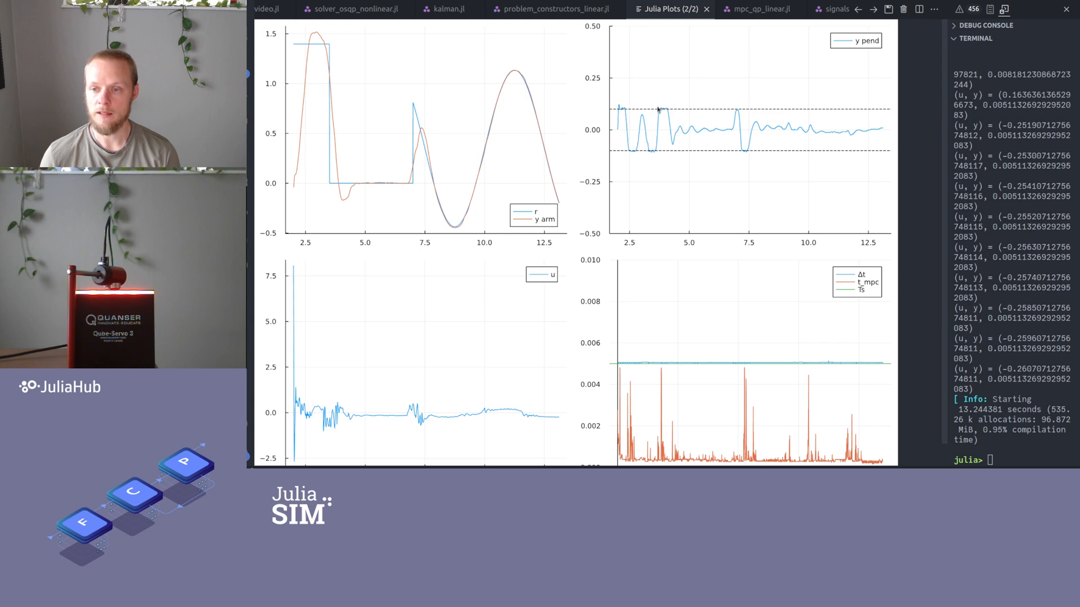
{"action": "mouse_move", "coordinate": [712, 114]}
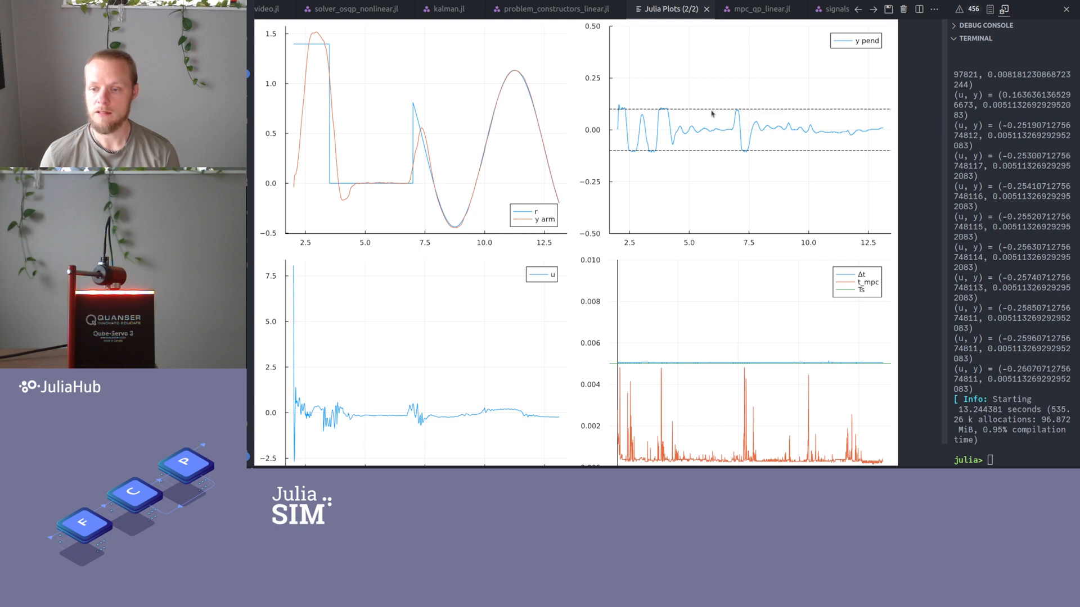
{"action": "mouse_move", "coordinate": [730, 108]}
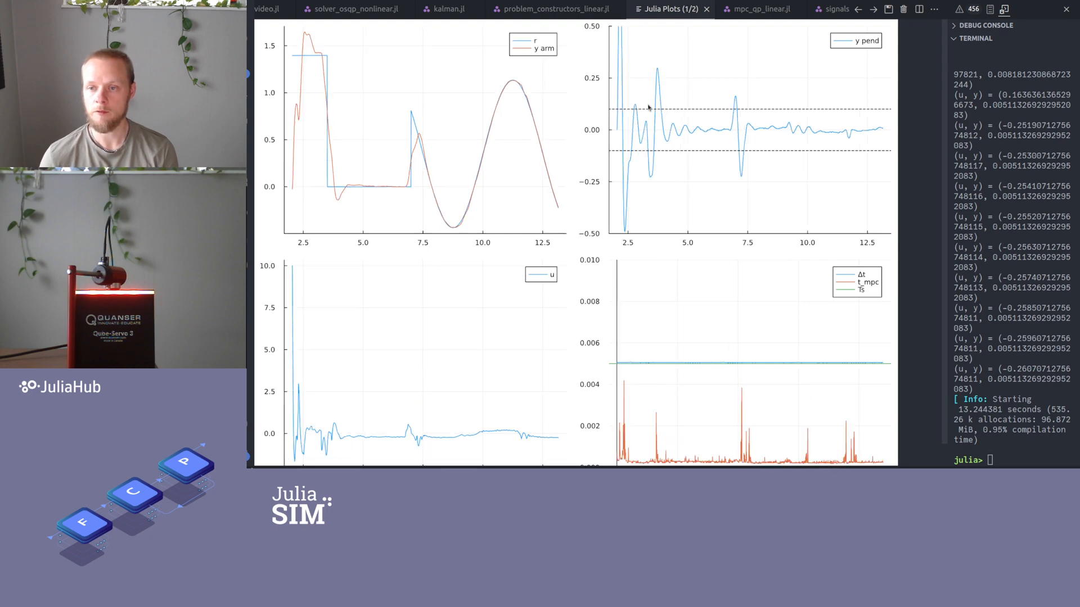
{"action": "mouse_move", "coordinate": [651, 172]}
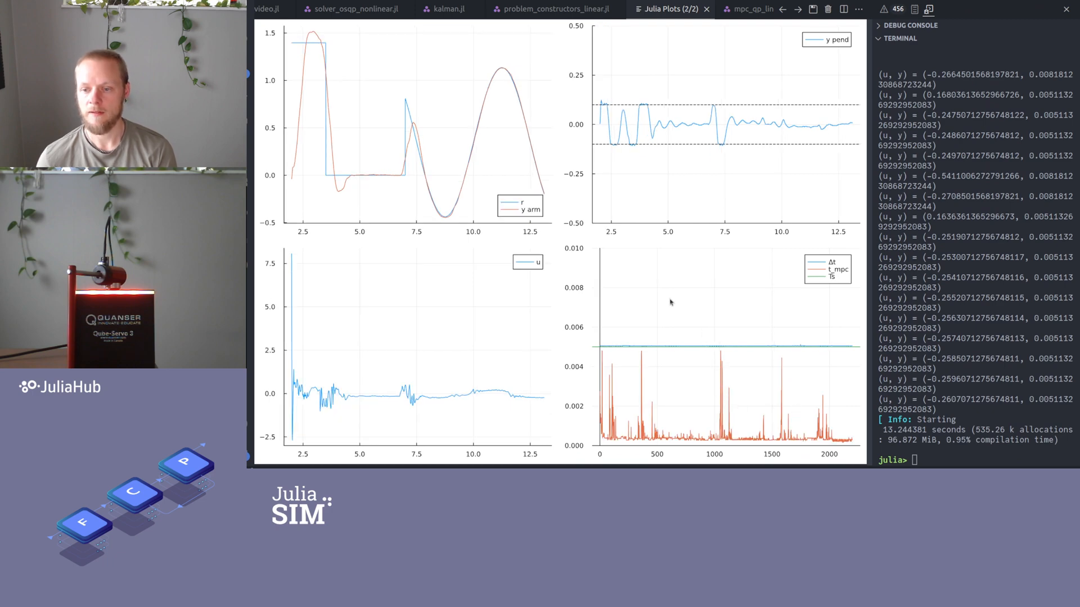
{"action": "mouse_move", "coordinate": [642, 107]}
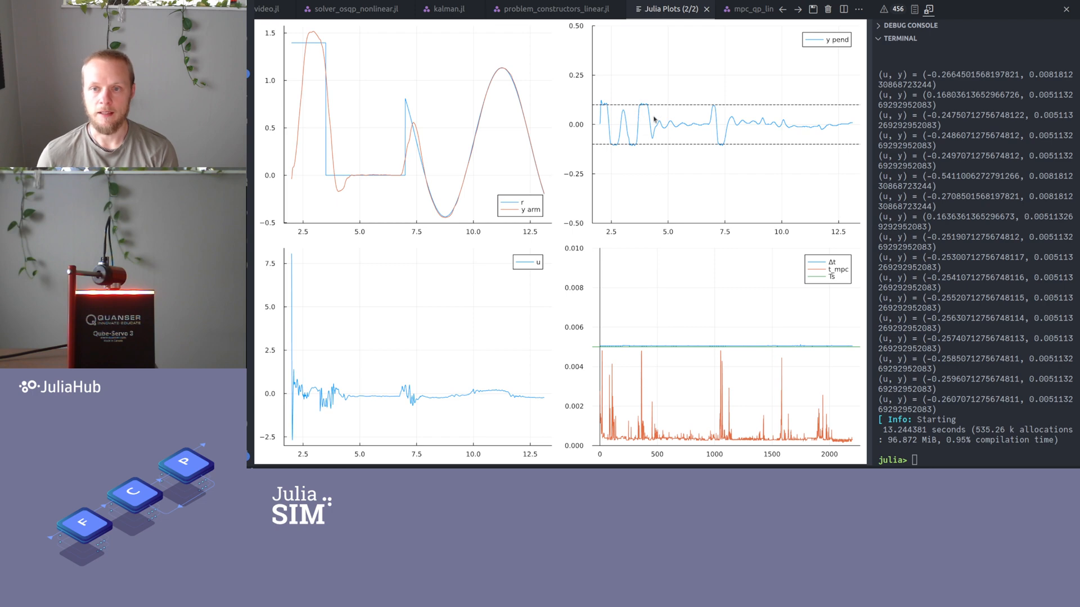
{"action": "mouse_move", "coordinate": [649, 107]}
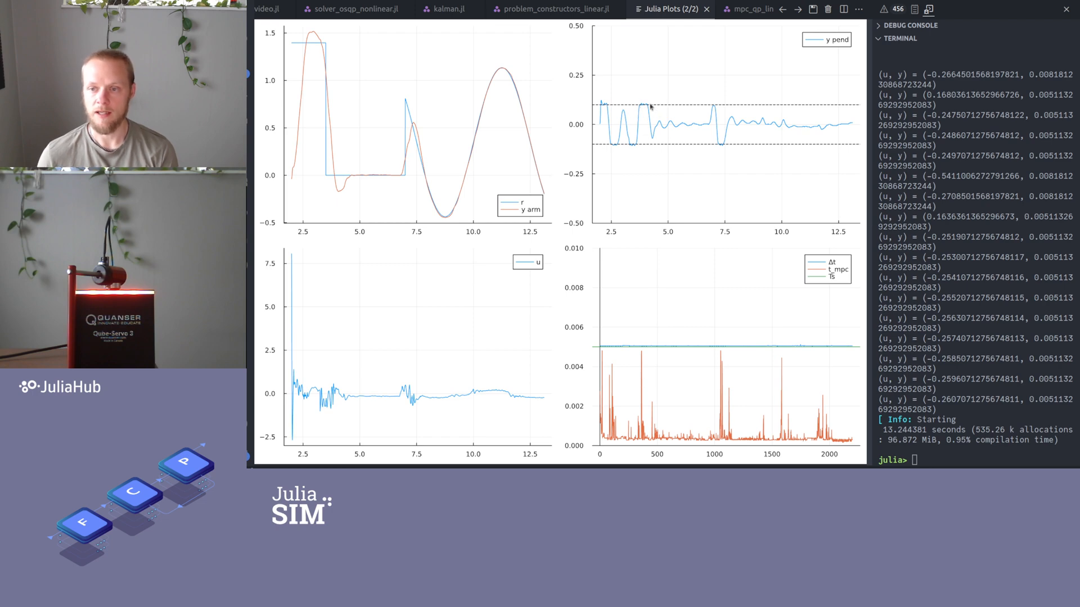
{"action": "mouse_move", "coordinate": [642, 102]}
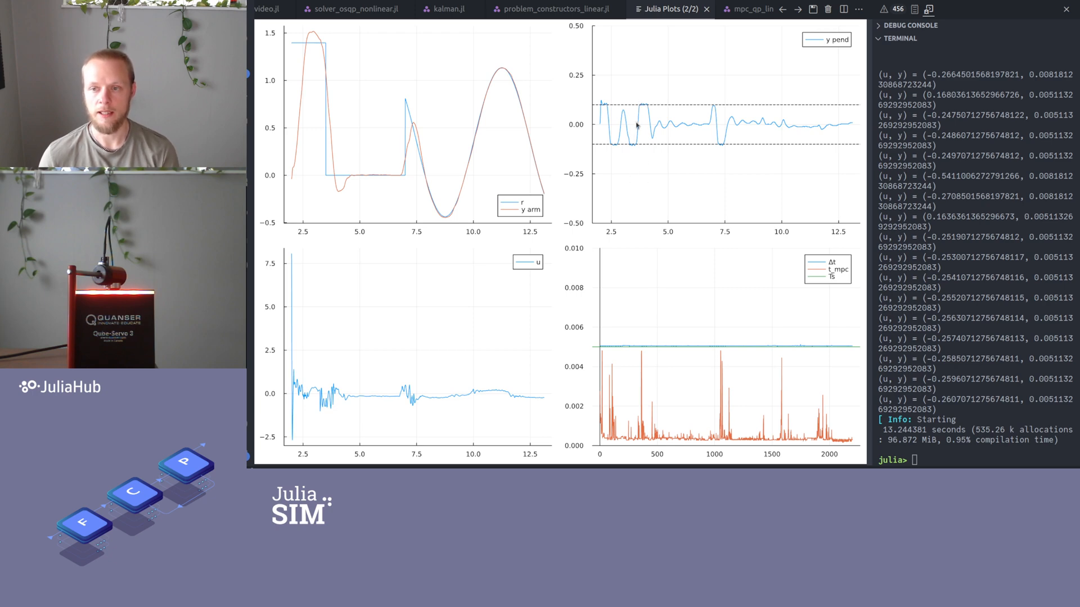
{"action": "mouse_move", "coordinate": [635, 101]}
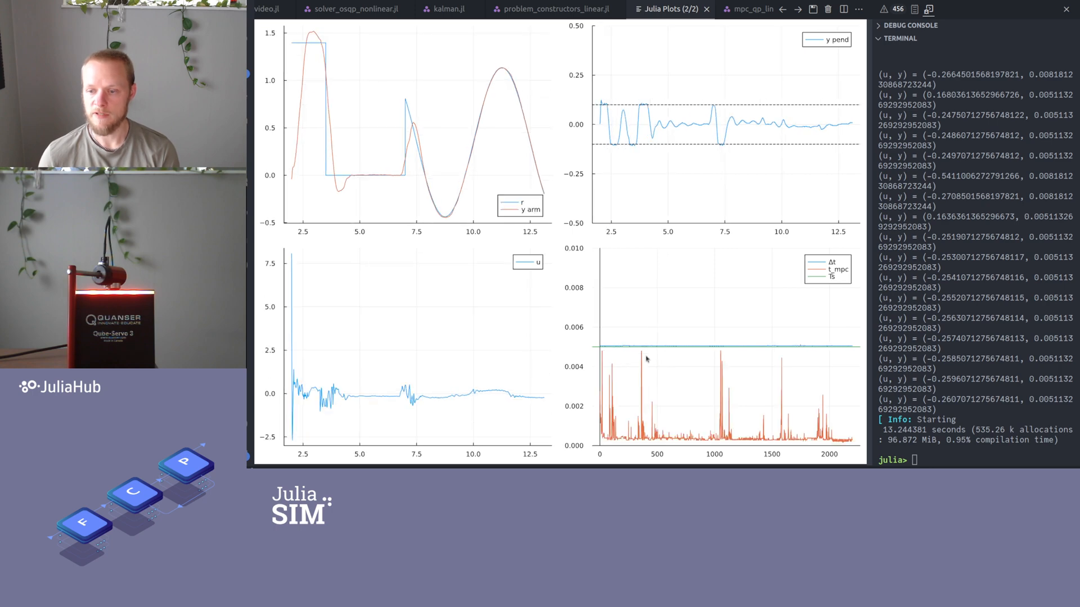
{"action": "mouse_move", "coordinate": [596, 365]}
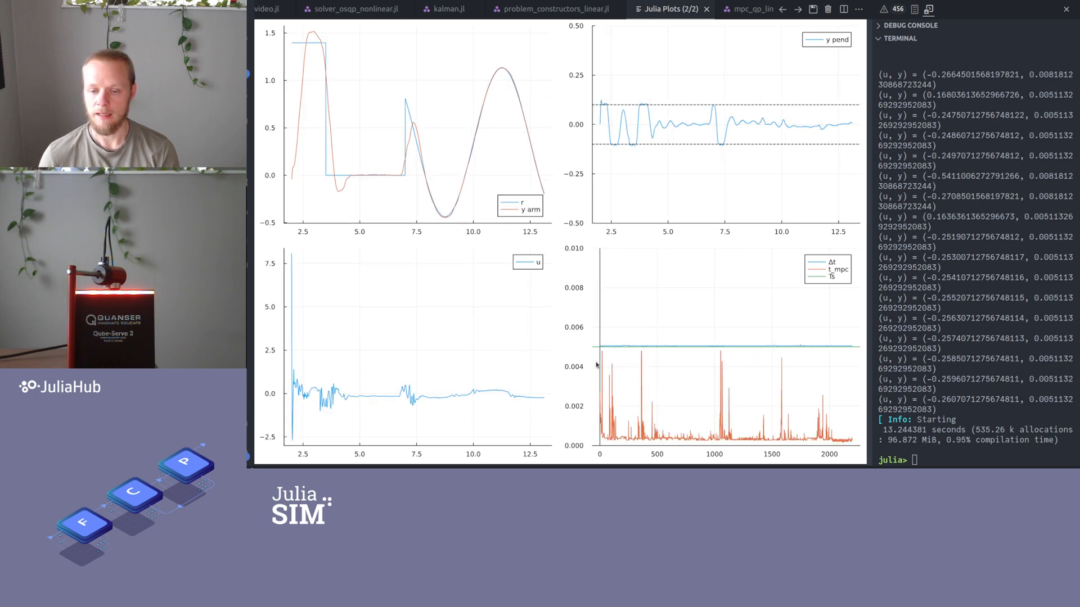
{"action": "mouse_move", "coordinate": [647, 376]}
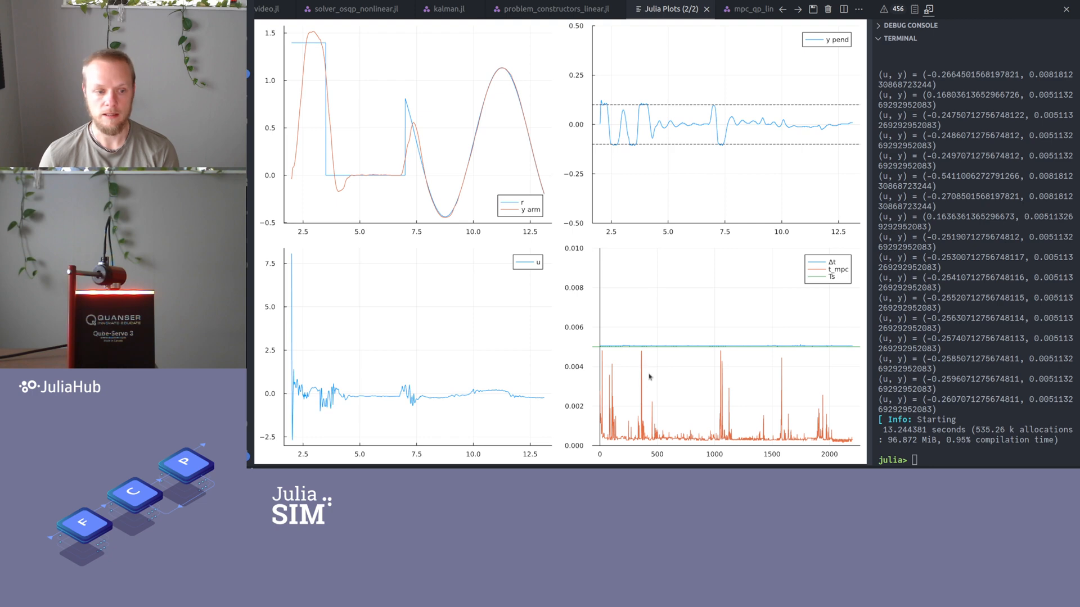
{"action": "mouse_move", "coordinate": [654, 369]}
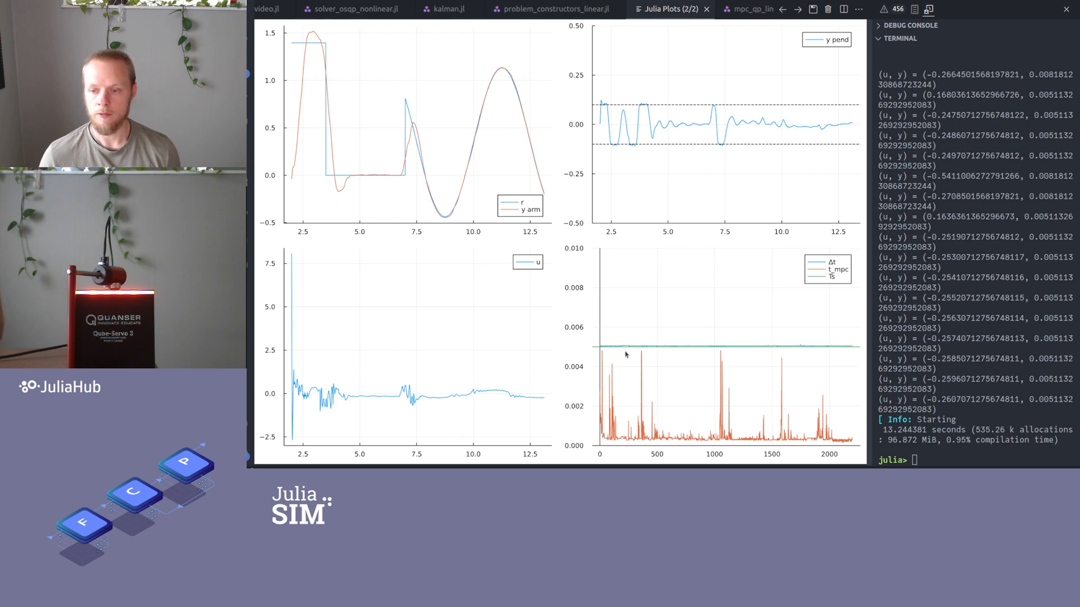
{"action": "mouse_move", "coordinate": [628, 352]}
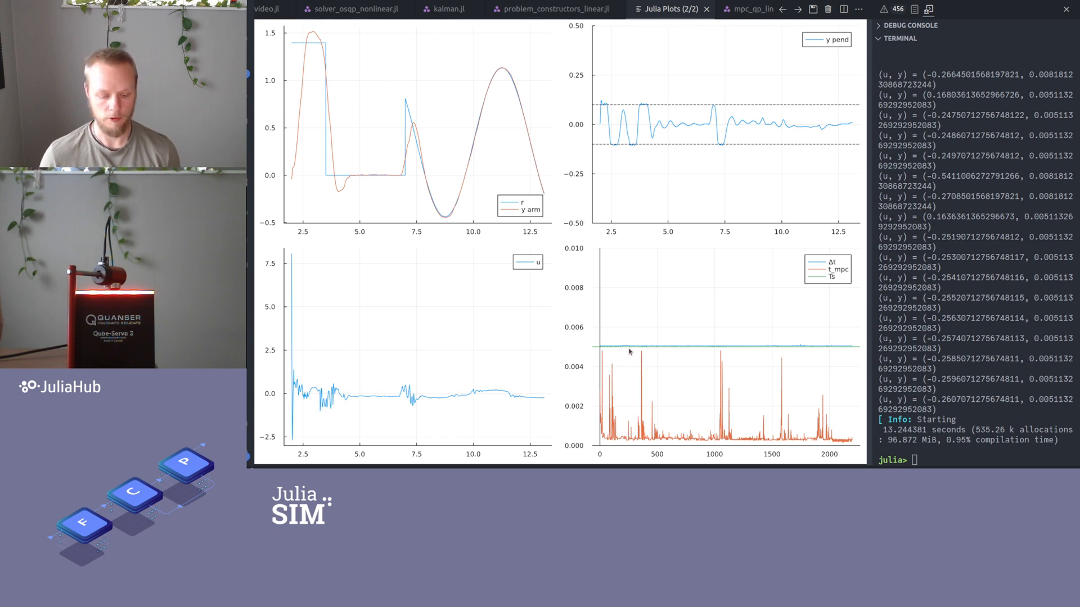
{"action": "mouse_move", "coordinate": [401, 76]}
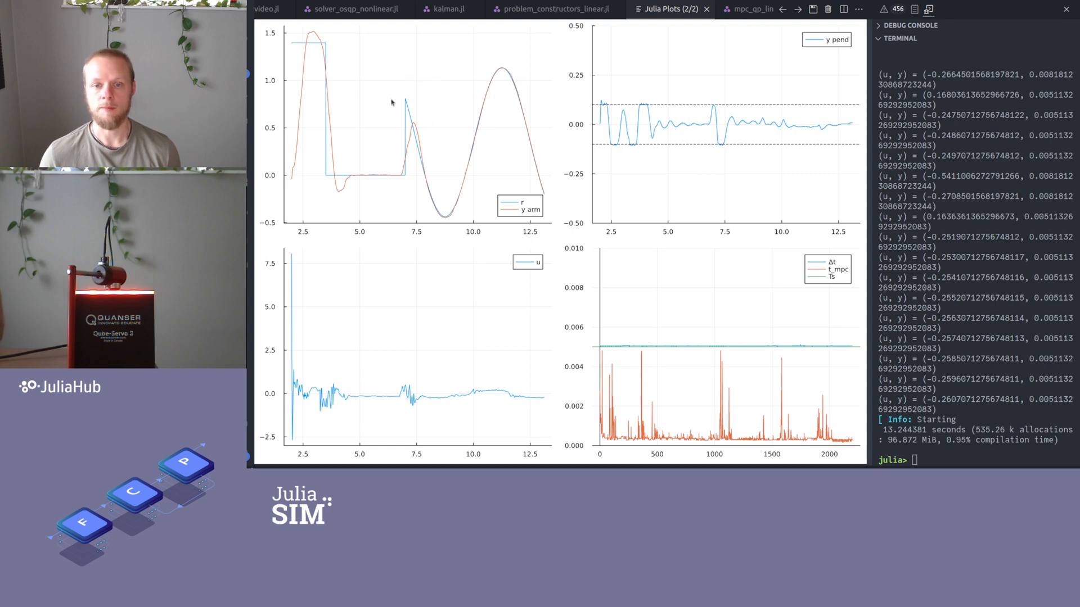
{"action": "mouse_move", "coordinate": [313, 75]}
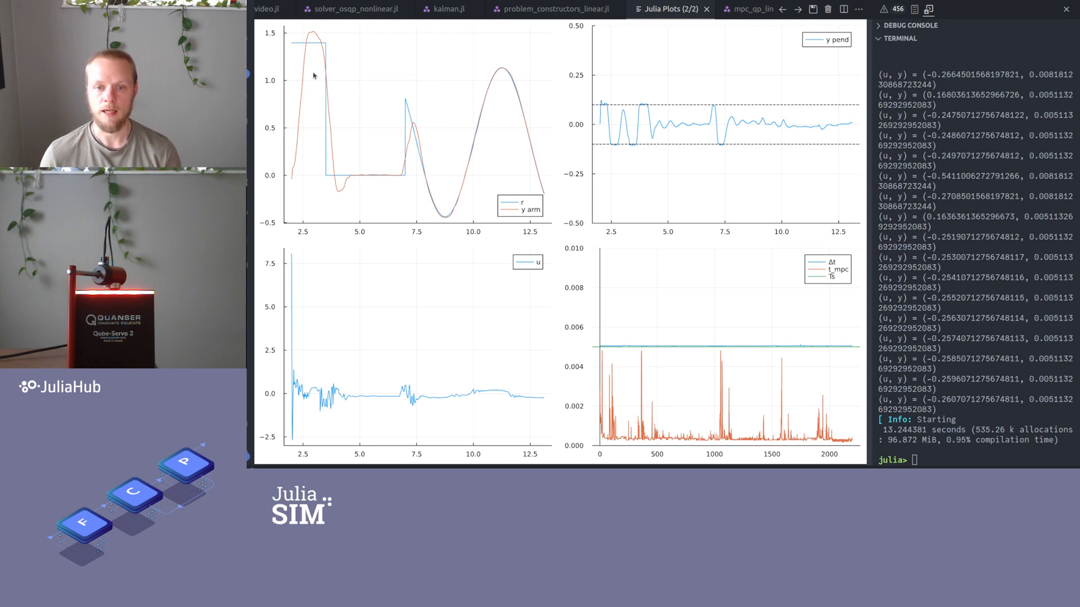
{"action": "mouse_move", "coordinate": [342, 120]}
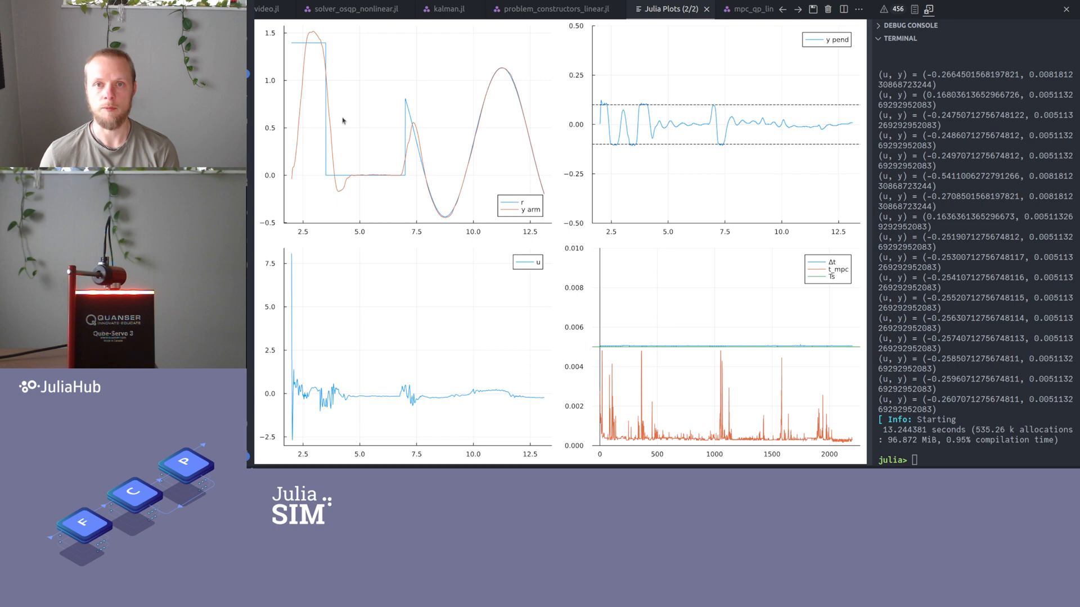
{"action": "mouse_move", "coordinate": [368, 102]}
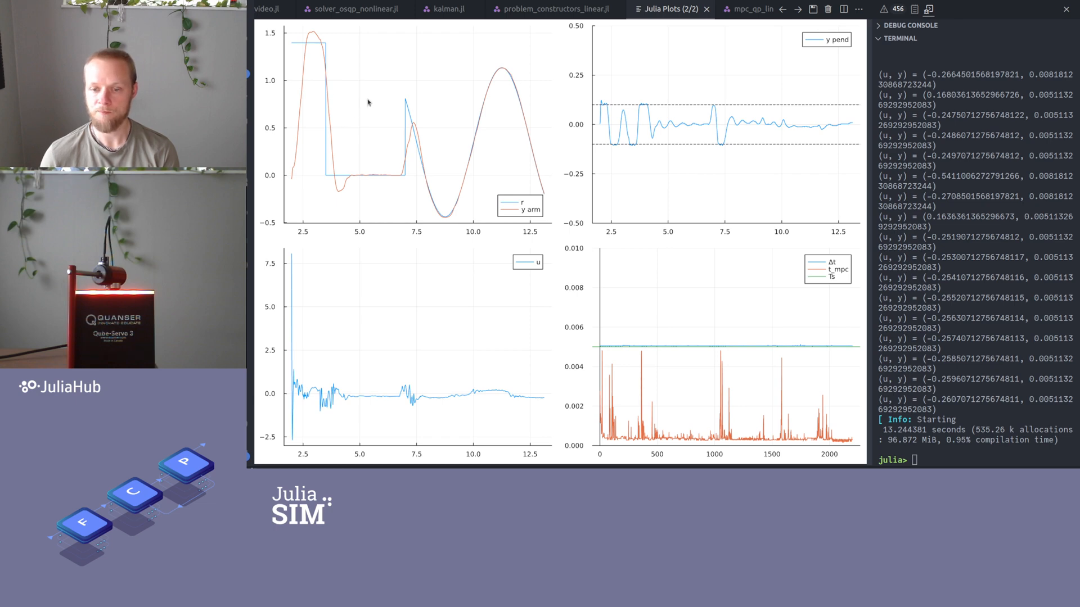